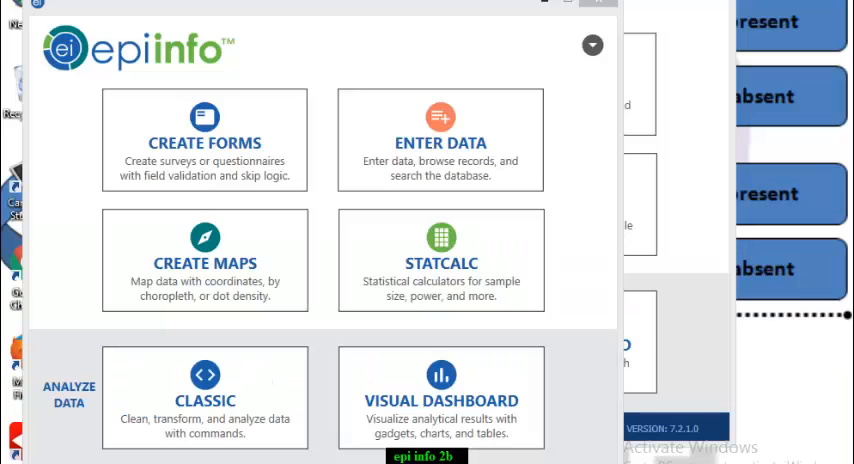
pyautogui.moveTo(228, 77)
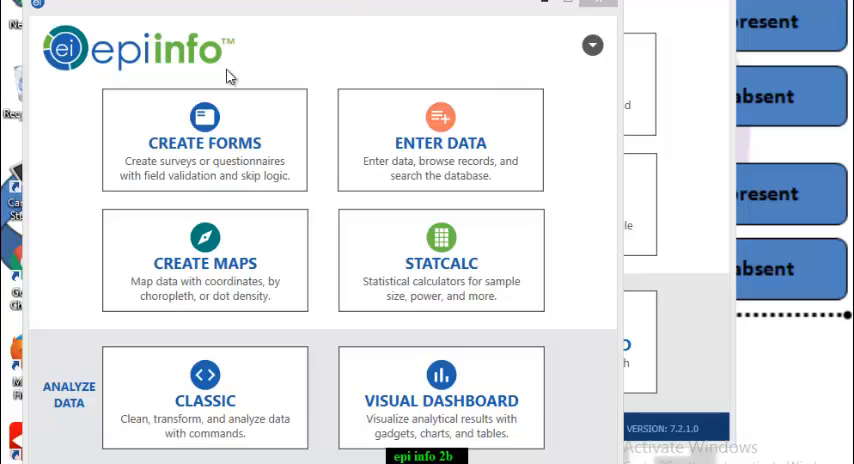
pyautogui.moveTo(204, 165)
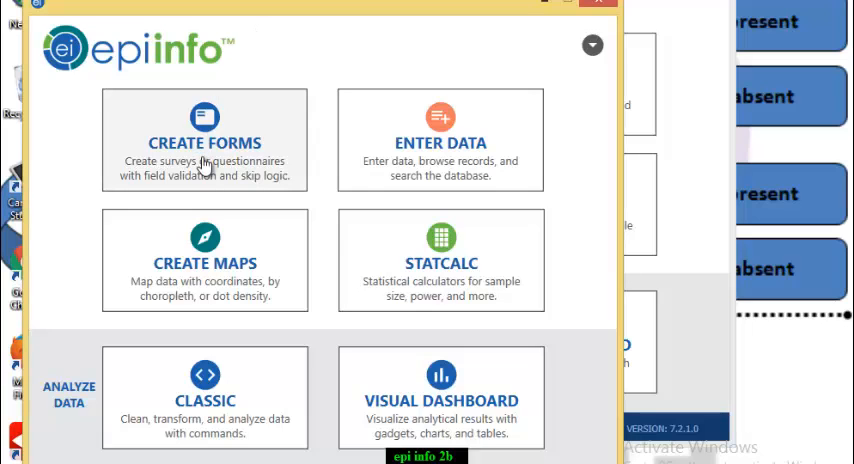
pyautogui.moveTo(239, 137)
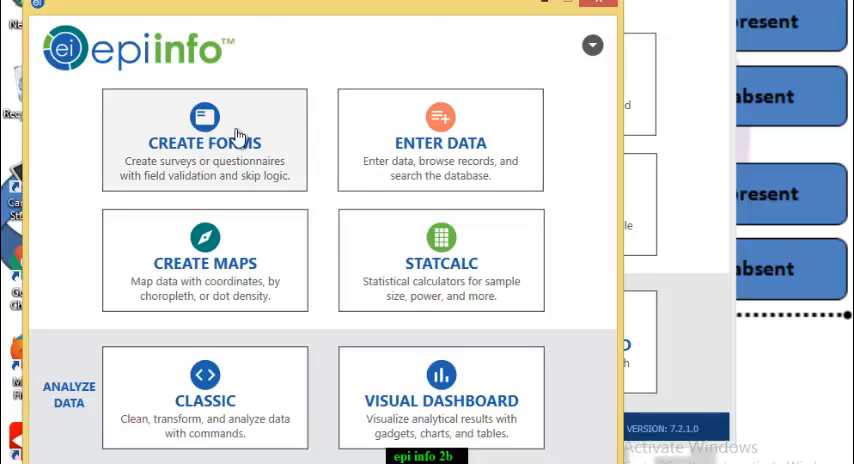
pyautogui.moveTo(785, 55)
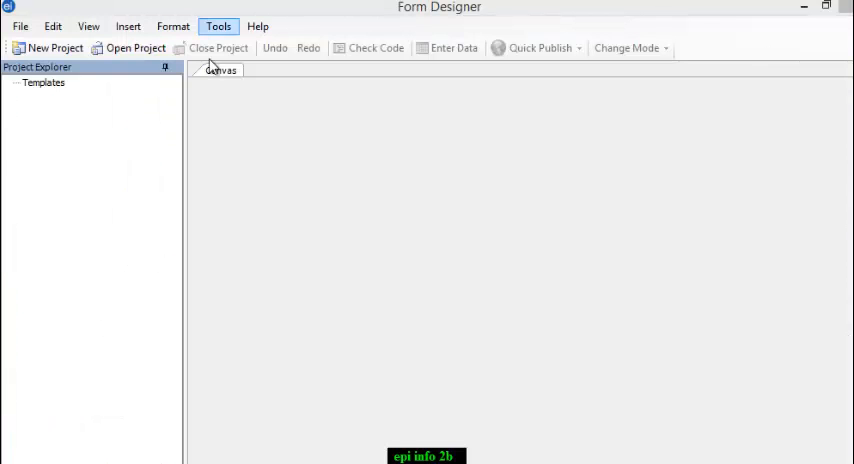
pyautogui.moveTo(240, 139)
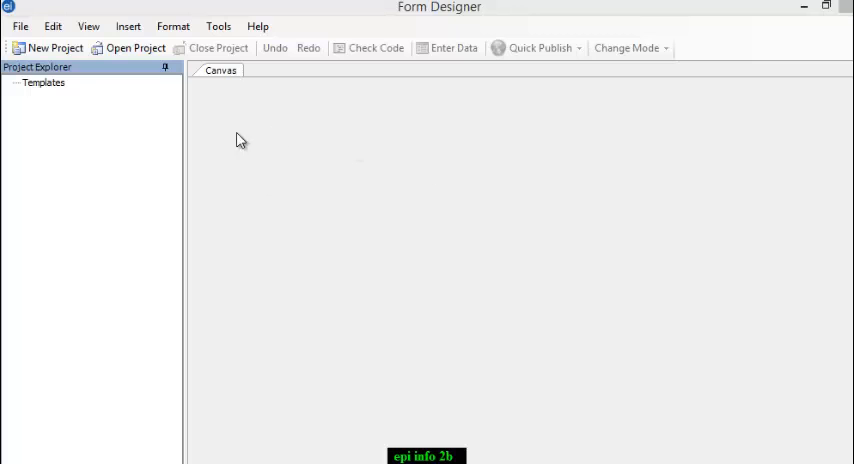
pyautogui.moveTo(262, 207)
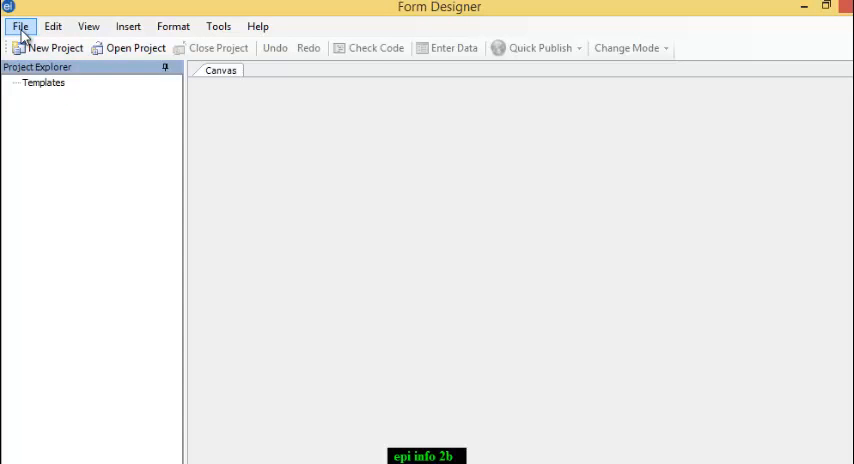
# Try starting a new project from the File menu, which raises a configuration-not-loaded error
pyautogui.click(19, 26)
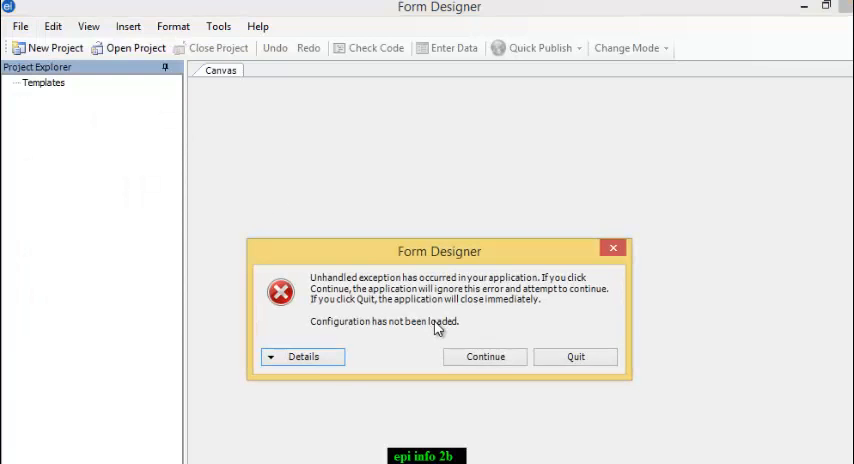
# Dismiss the error and name the new project Demo1
pyautogui.click(485, 356)
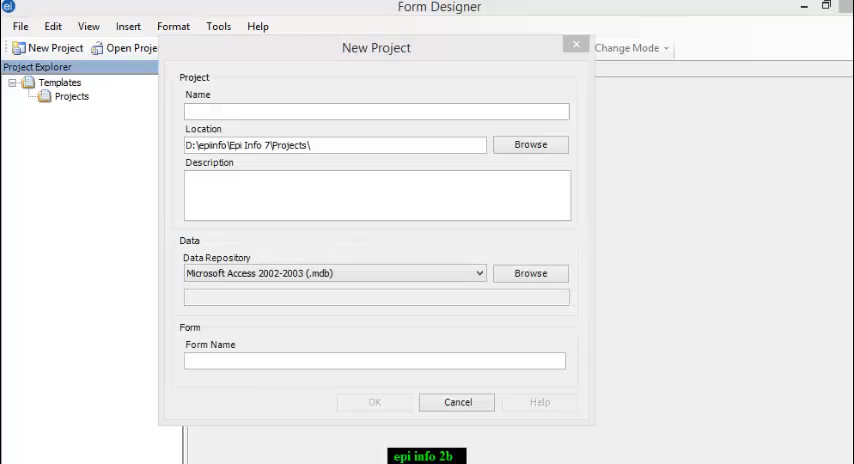
pyautogui.click(376, 111)
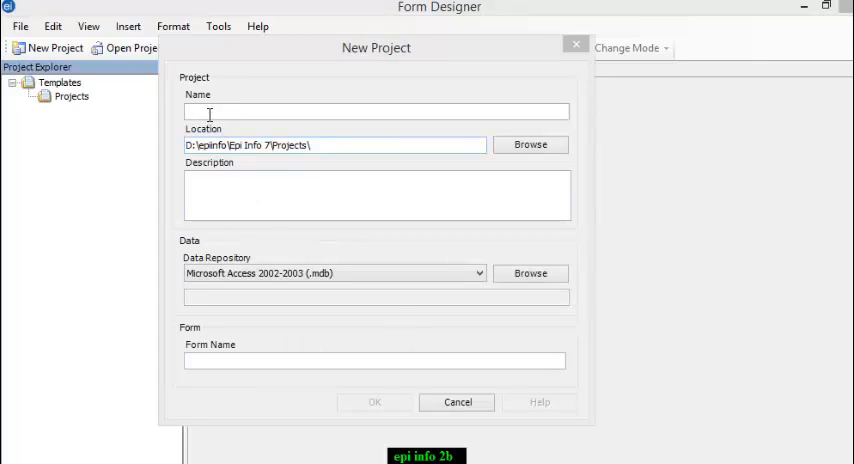
pyautogui.click(375, 111)
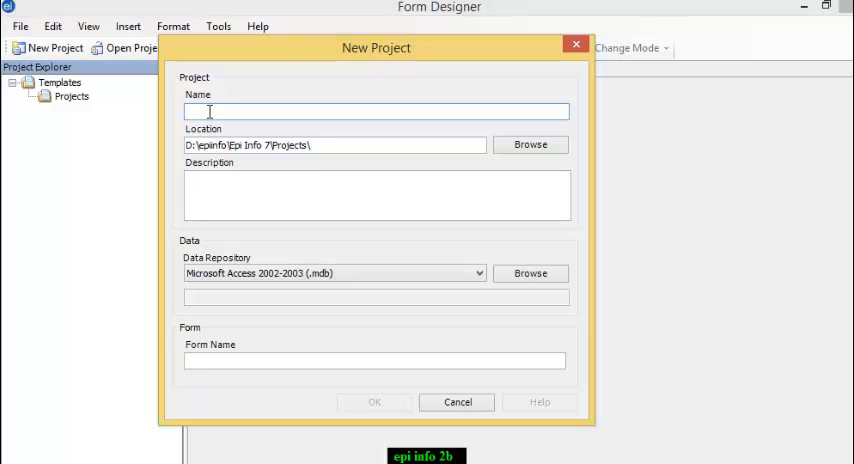
pyautogui.write('Demo')
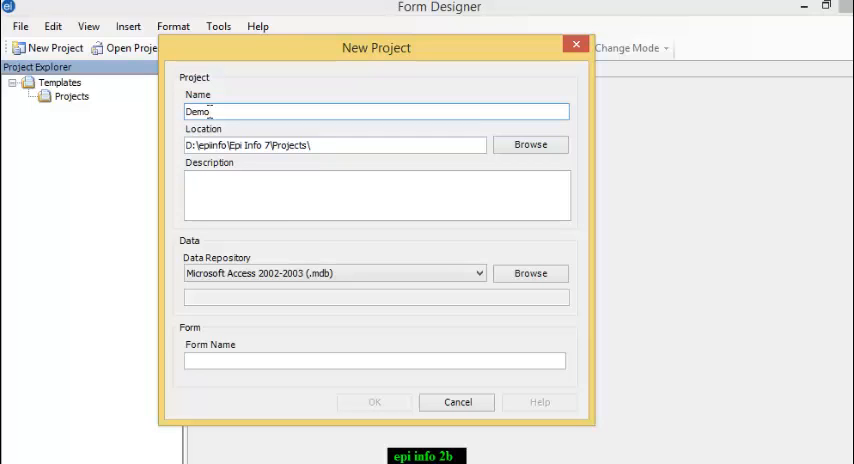
pyautogui.write('1')
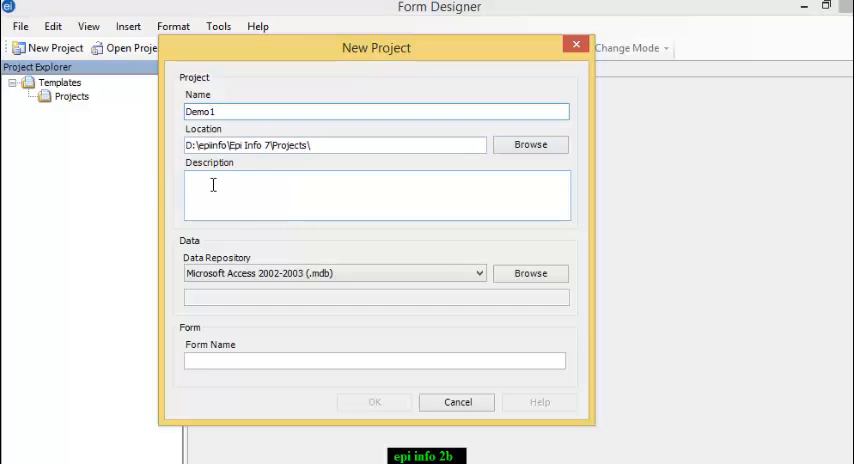
# Enter the survey description and the form name DemoS1
pyautogui.write('thi')
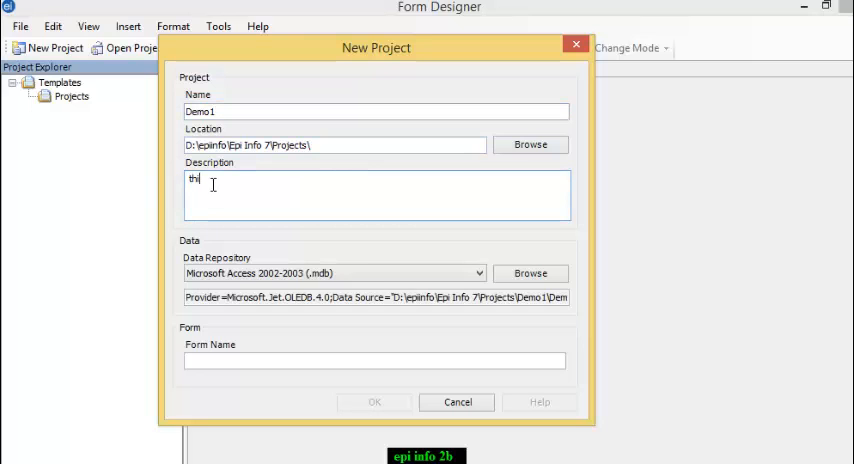
pyautogui.write('is is a Survey:')
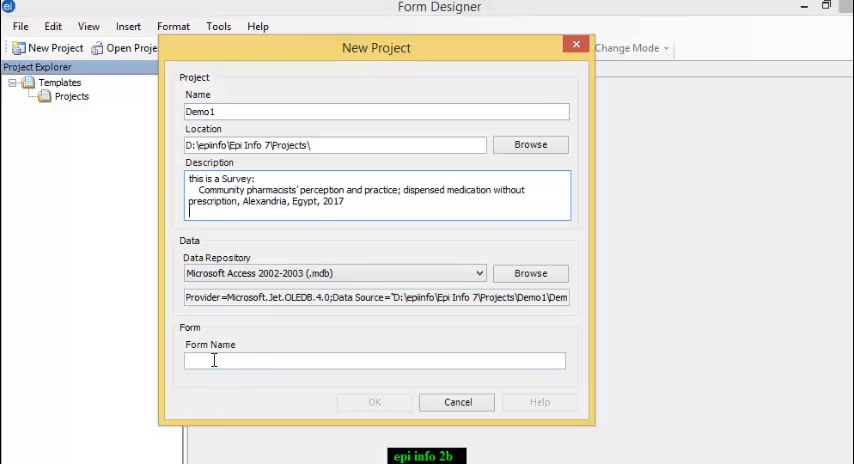
pyautogui.click(373, 361)
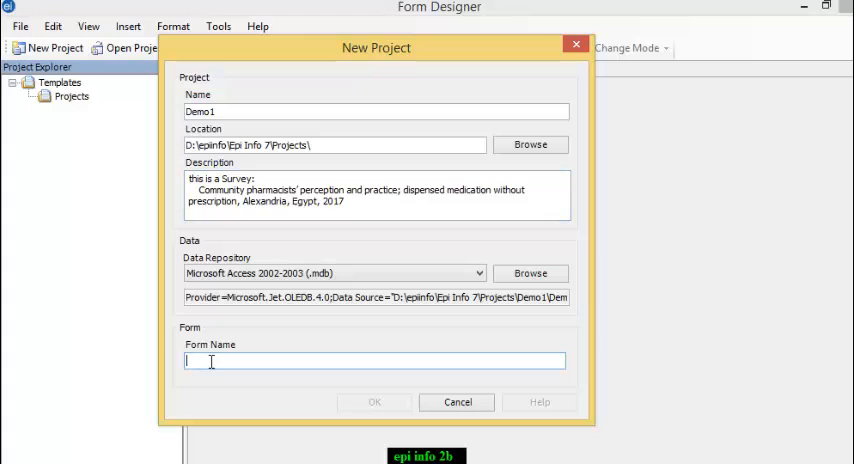
pyautogui.write('DemoS1')
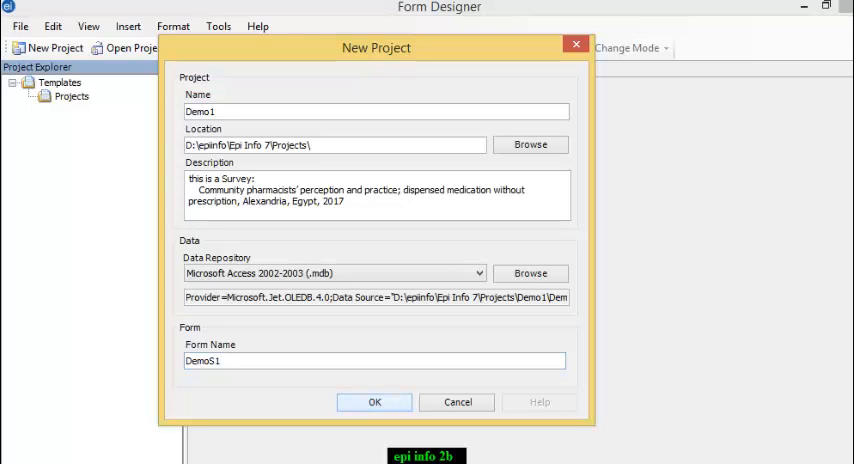
# Create project Demo1 with form DemoS1 and select the Label/Title field type
pyautogui.click(374, 402)
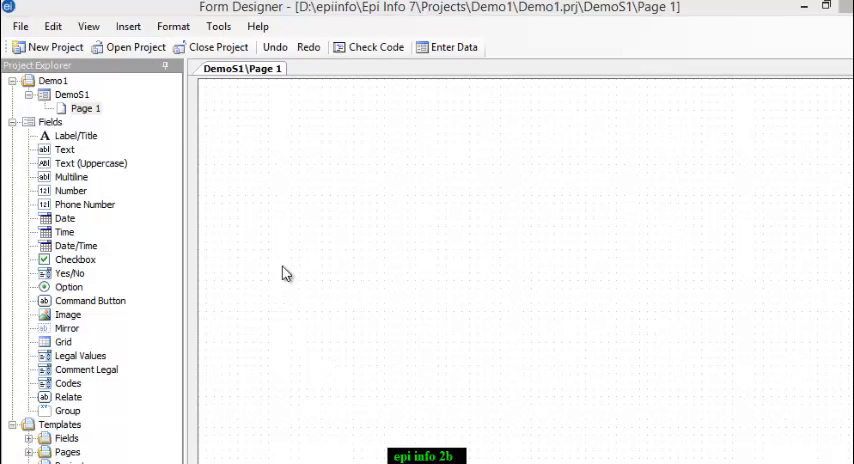
pyautogui.moveTo(393, 300)
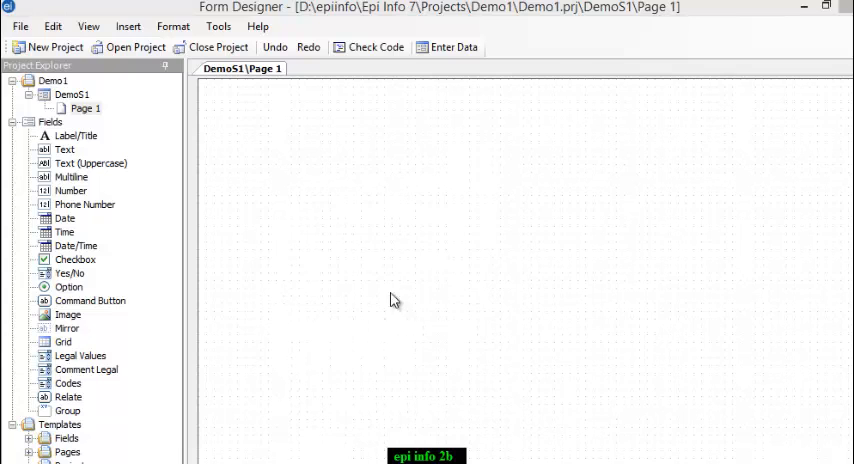
pyautogui.moveTo(314, 204)
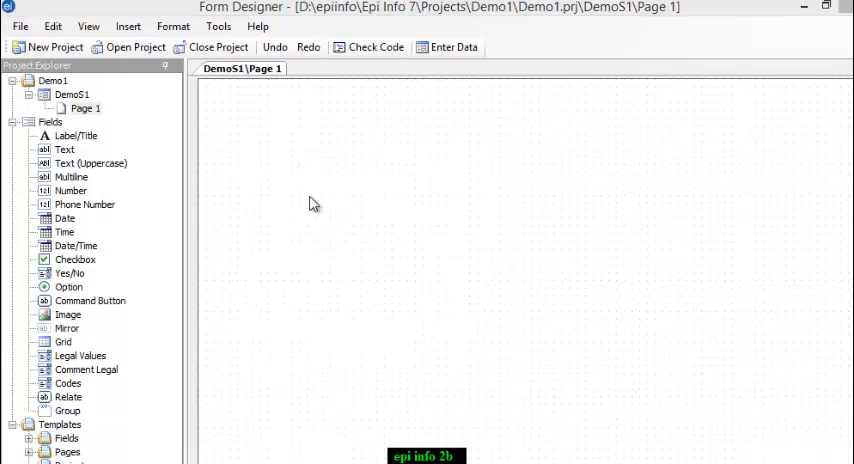
pyautogui.moveTo(95, 332)
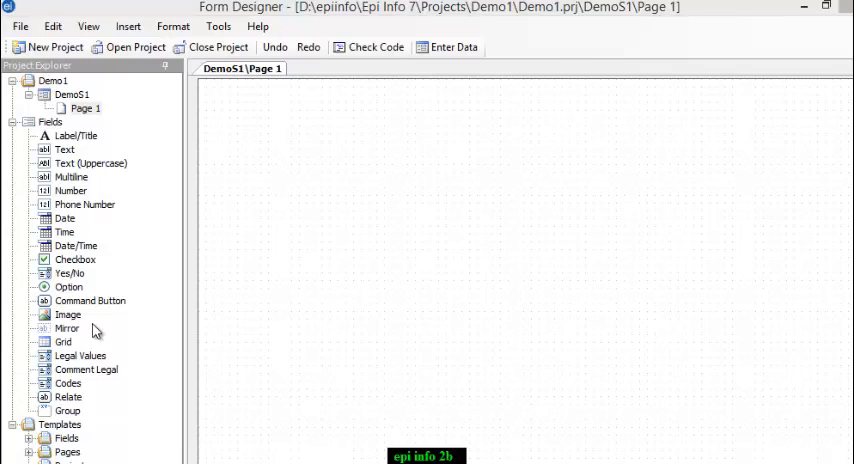
pyautogui.moveTo(278, 215)
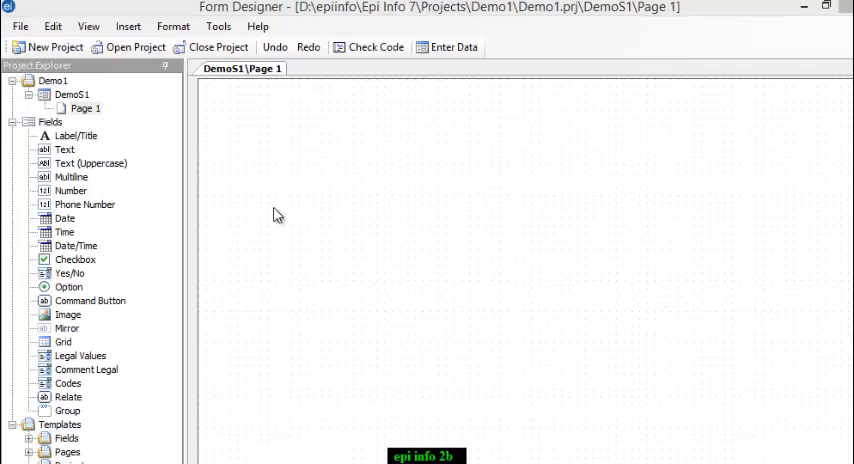
pyautogui.moveTo(309, 193)
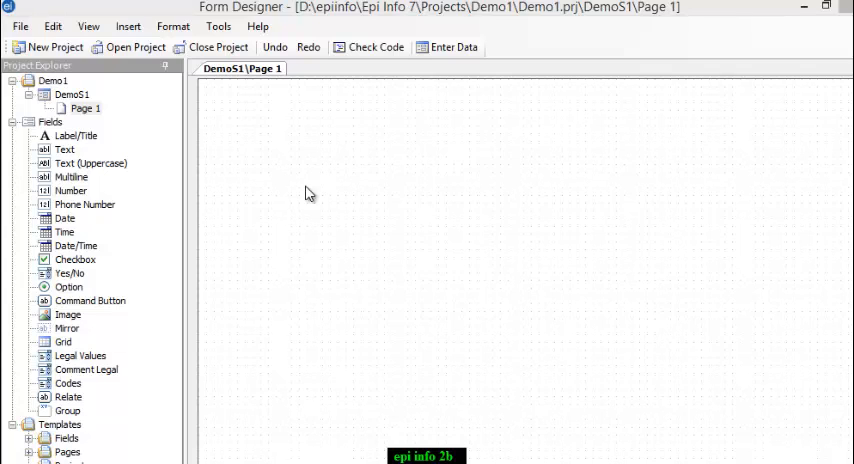
pyautogui.moveTo(83, 138)
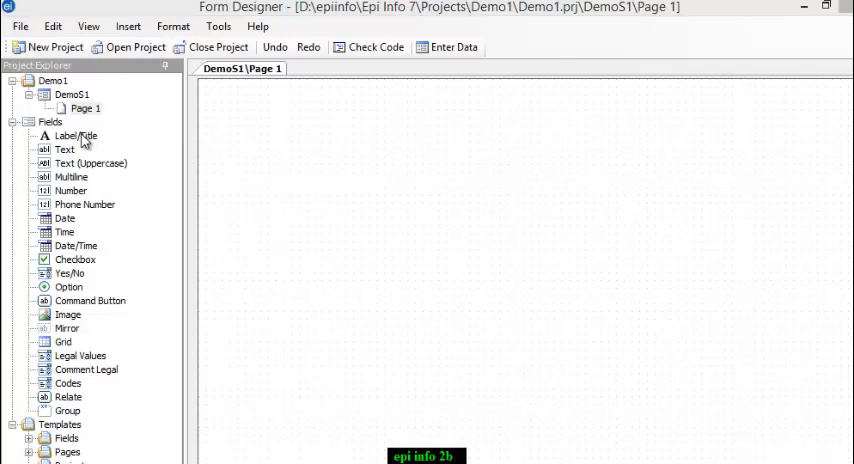
pyautogui.click(72, 135)
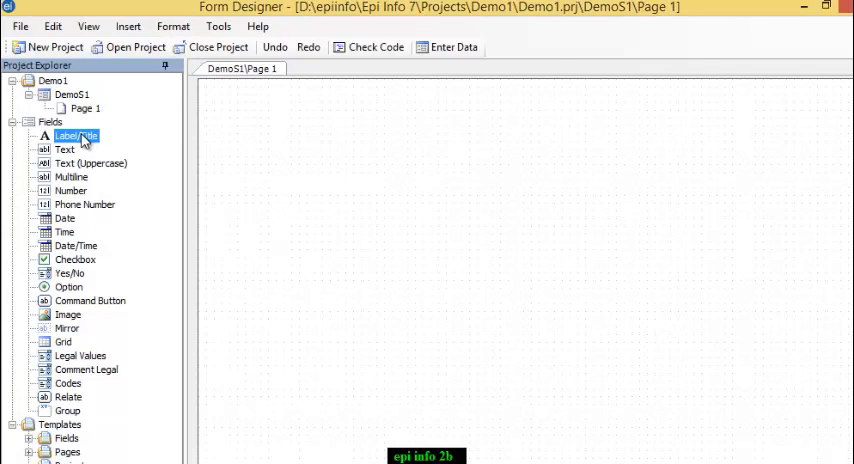
pyautogui.moveTo(193, 128)
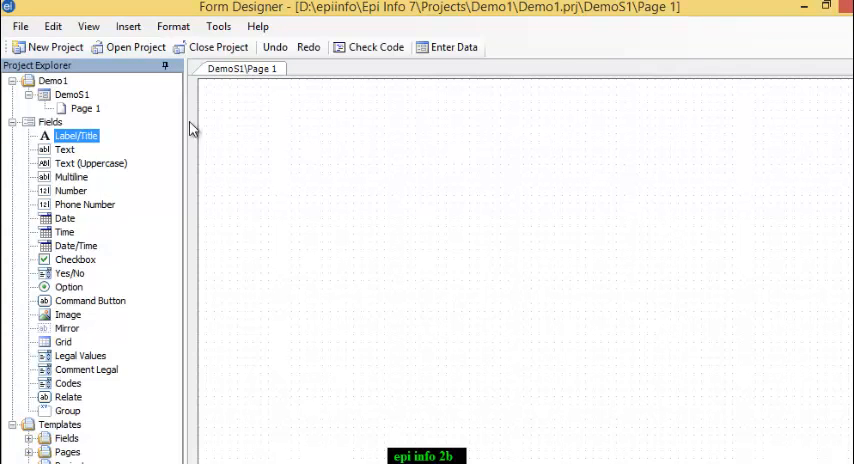
# Place the survey title label in Verdana Bold 14 pt, underlined, at the top of Page 1
pyautogui.doubleClick(75, 135)
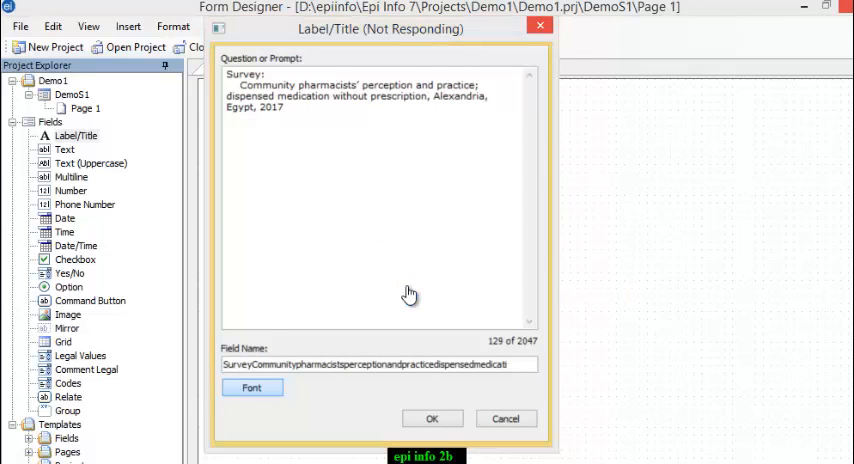
pyautogui.click(251, 388)
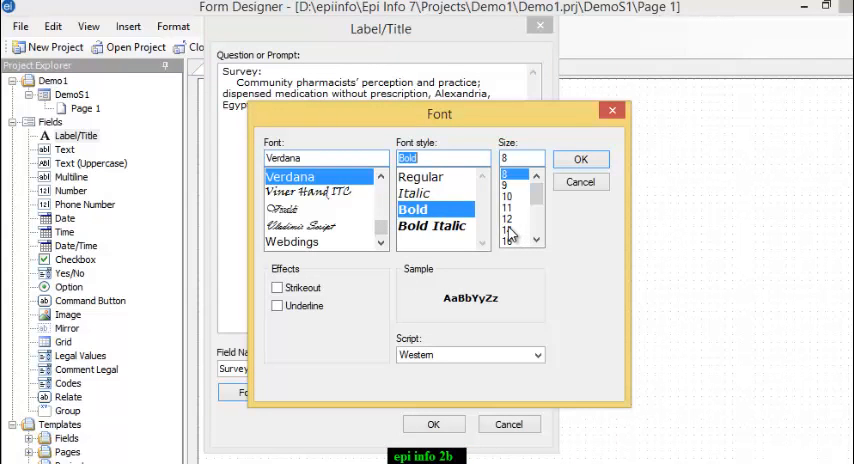
pyautogui.click(512, 231)
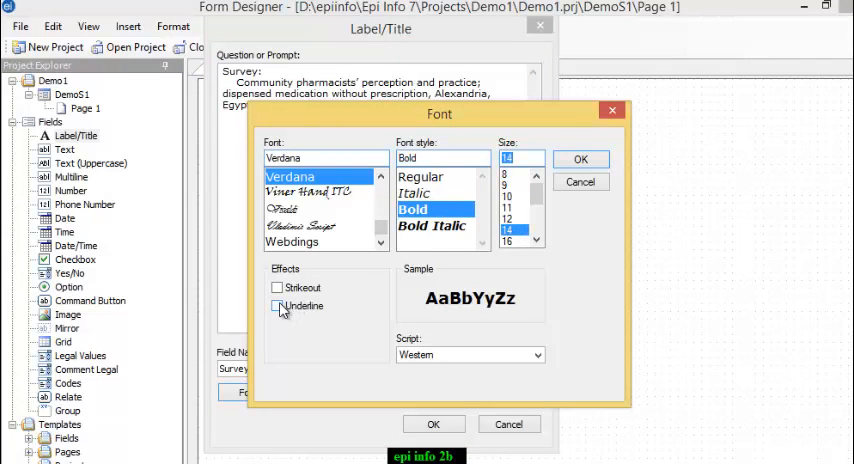
pyautogui.click(277, 306)
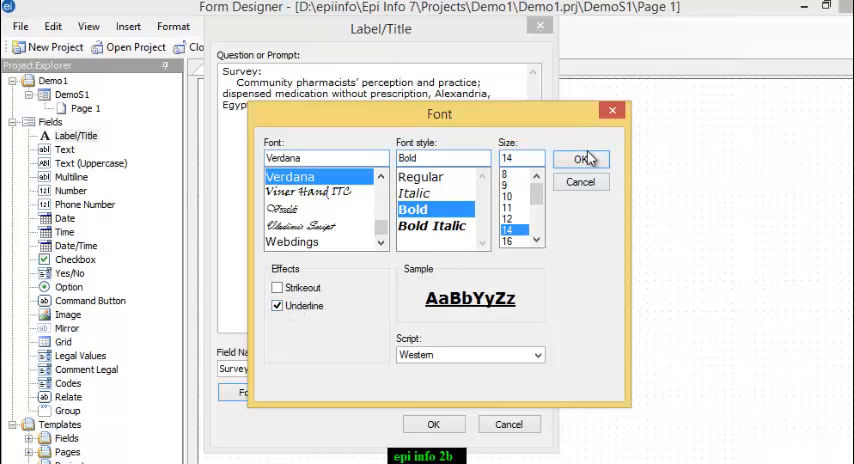
pyautogui.click(580, 158)
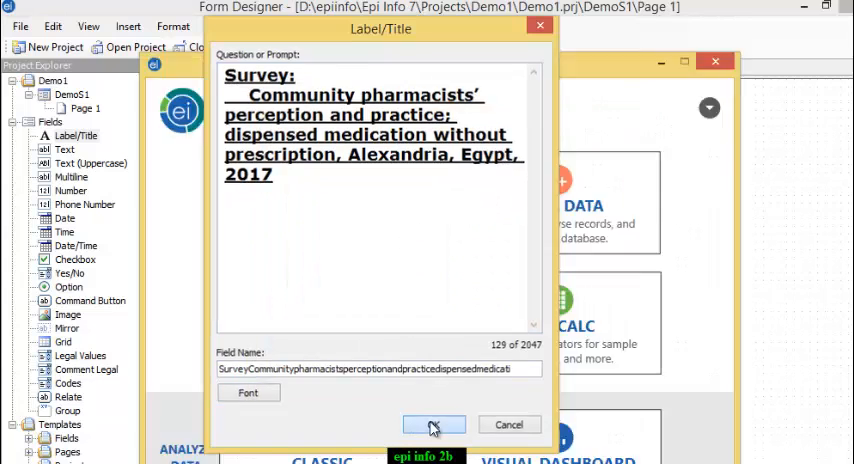
pyautogui.click(434, 424)
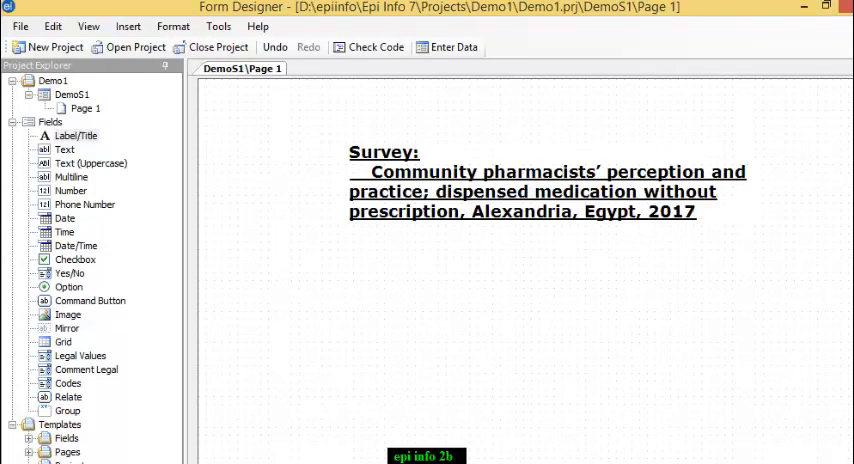
pyautogui.moveTo(476, 180)
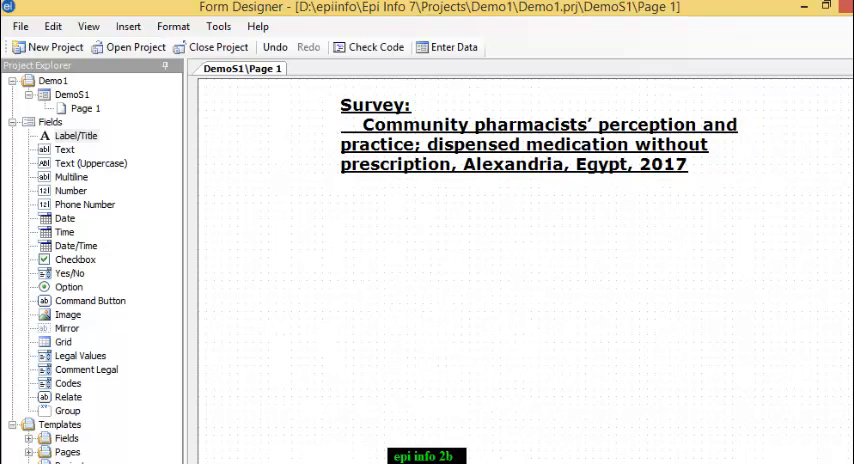
pyautogui.moveTo(358, 290)
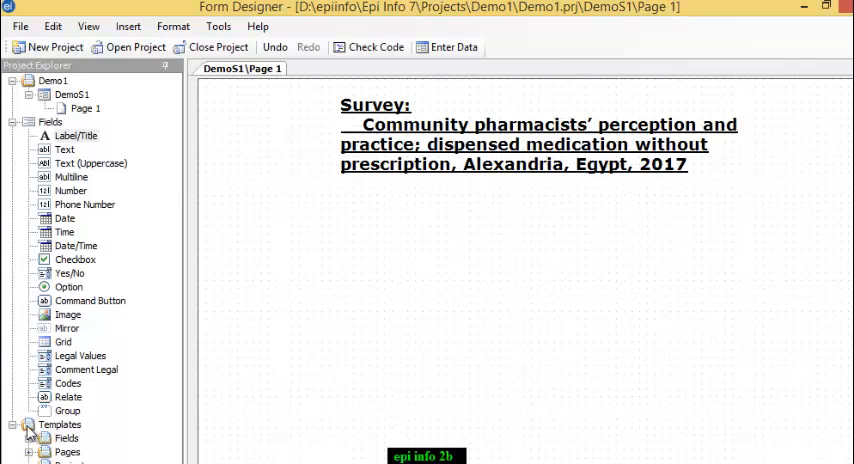
# Place the Demographics template from Templates > Fields onto Page 1 below the title
pyautogui.click(58, 424)
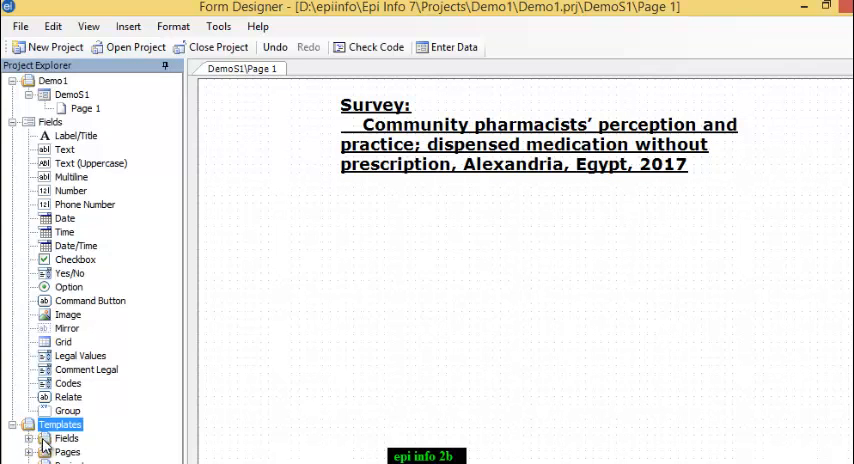
pyautogui.click(66, 438)
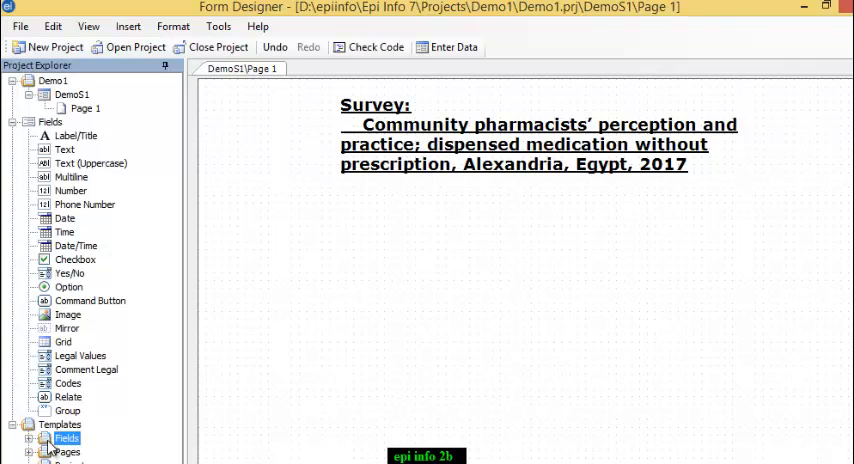
pyautogui.click(23, 438)
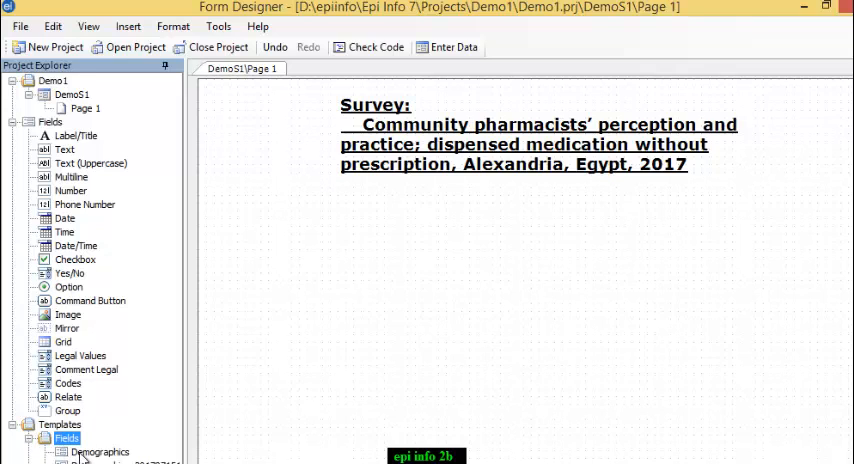
pyautogui.click(100, 452)
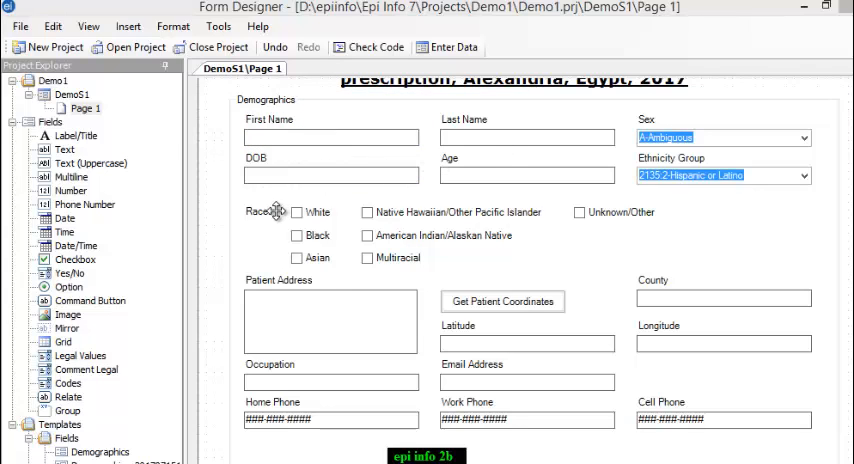
pyautogui.click(331, 382)
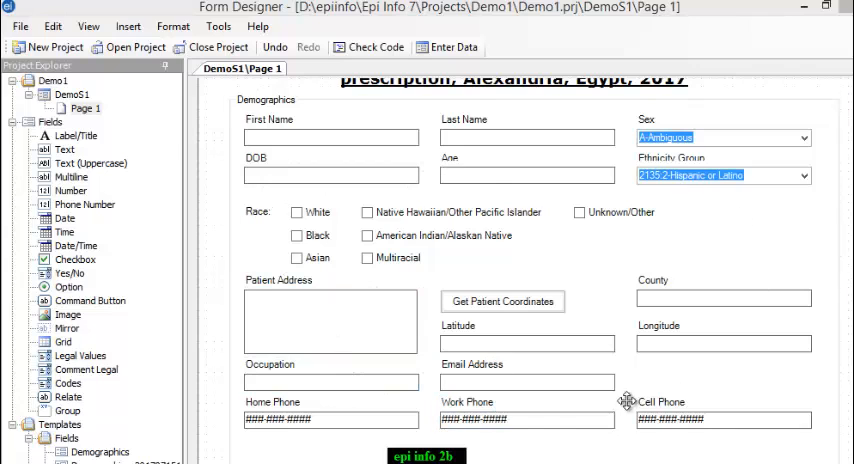
pyautogui.click(526, 382)
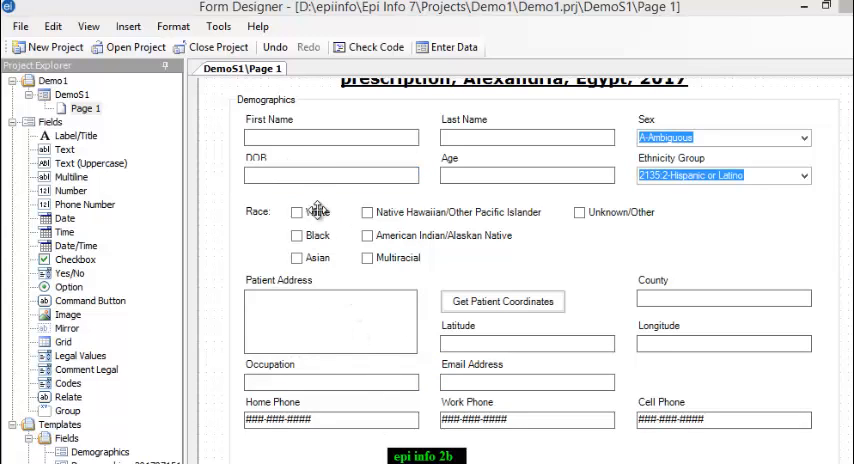
pyautogui.click(265, 99)
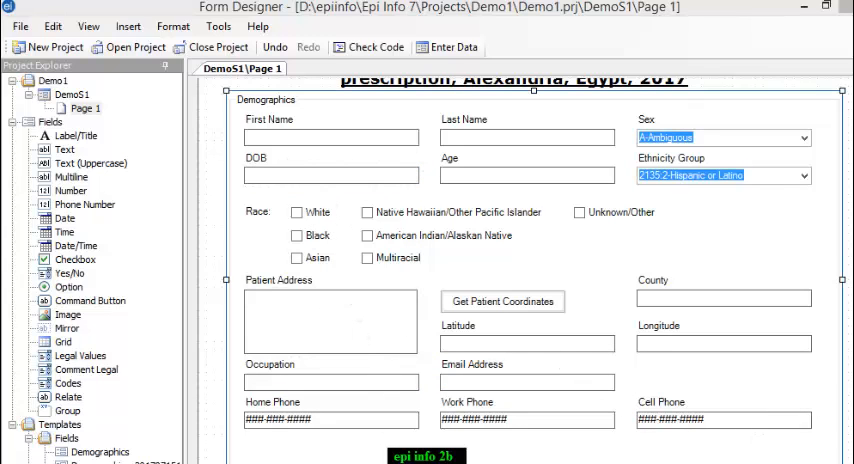
pyautogui.scroll(-3)
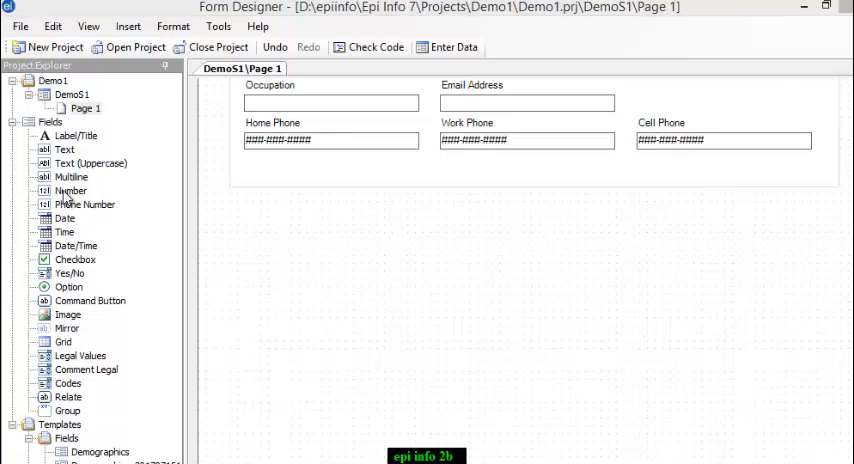
# Add a required 'Years of experience' number field with pattern ## below Demographics
pyautogui.click(70, 190)
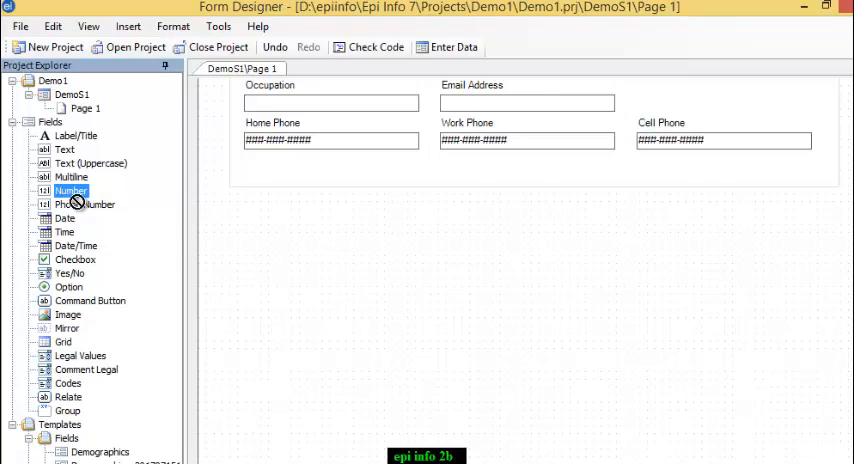
pyautogui.doubleClick(70, 191)
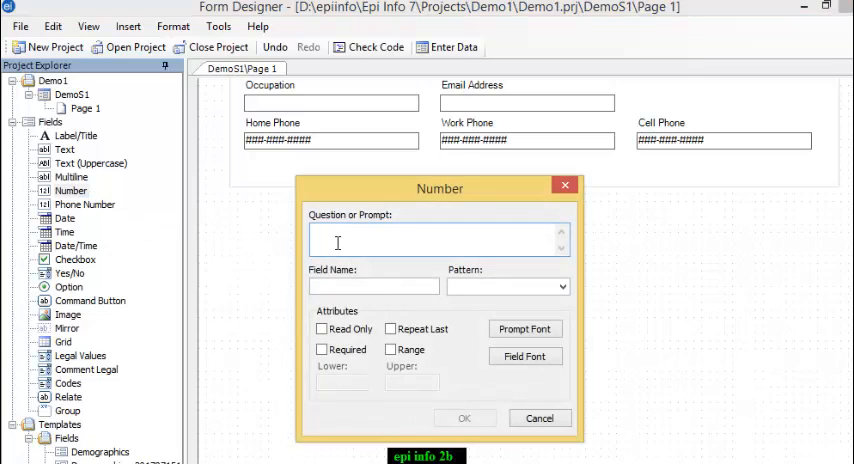
pyautogui.write('Y')
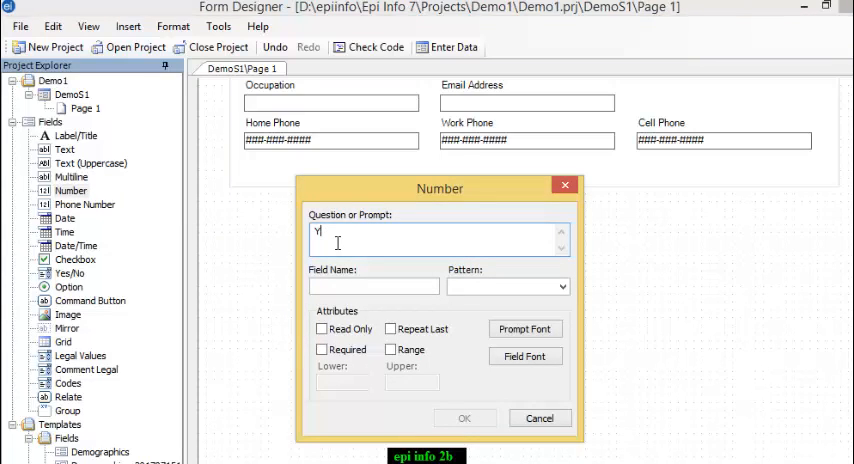
pyautogui.write('ears of')
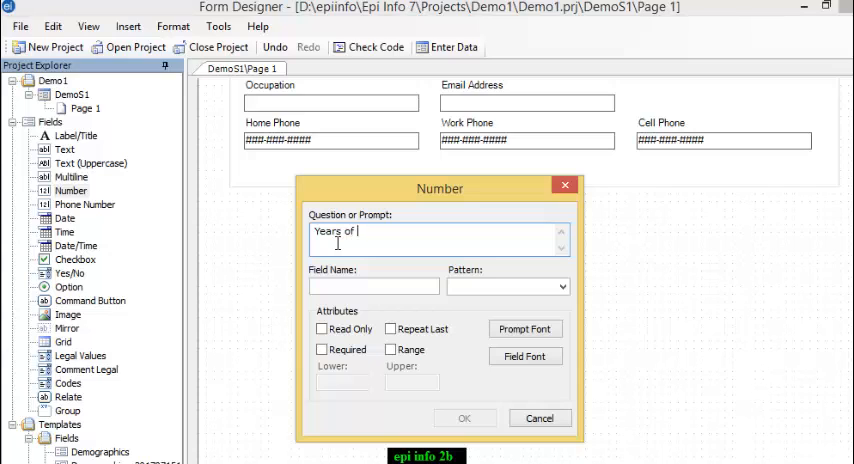
pyautogui.write('experie')
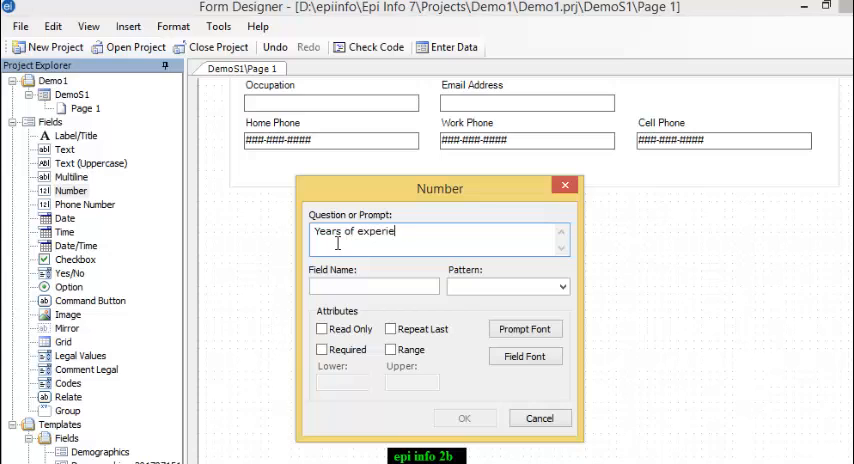
pyautogui.write('nce')
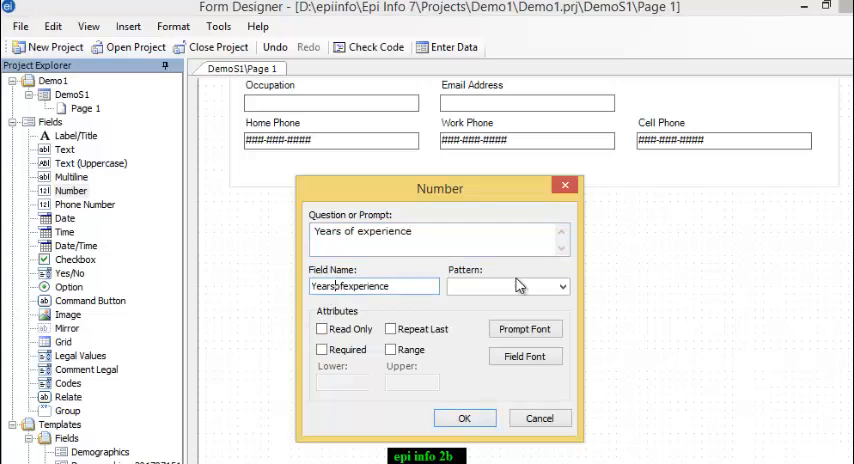
pyautogui.click(561, 287)
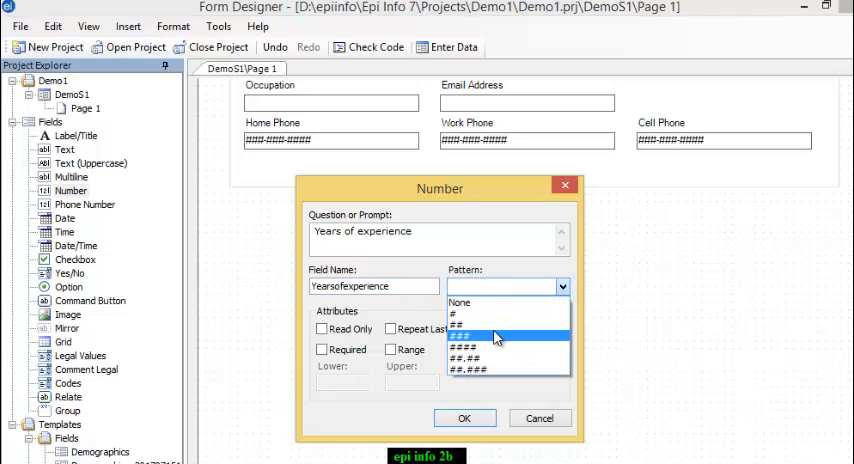
pyautogui.click(457, 324)
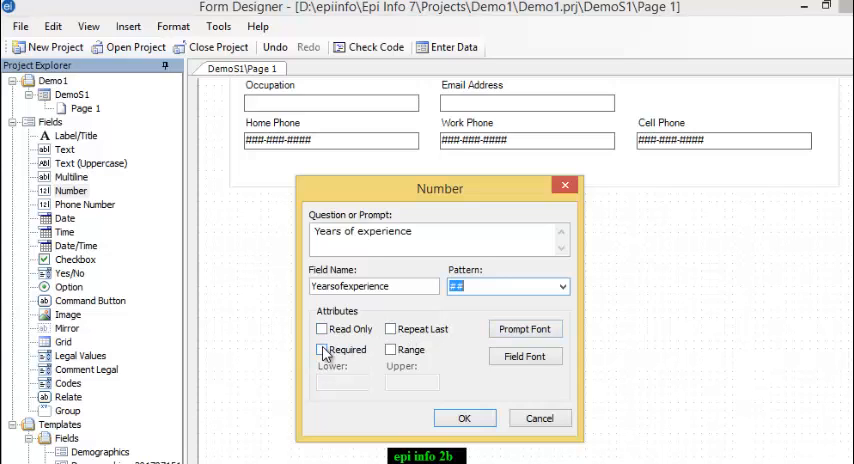
pyautogui.click(322, 349)
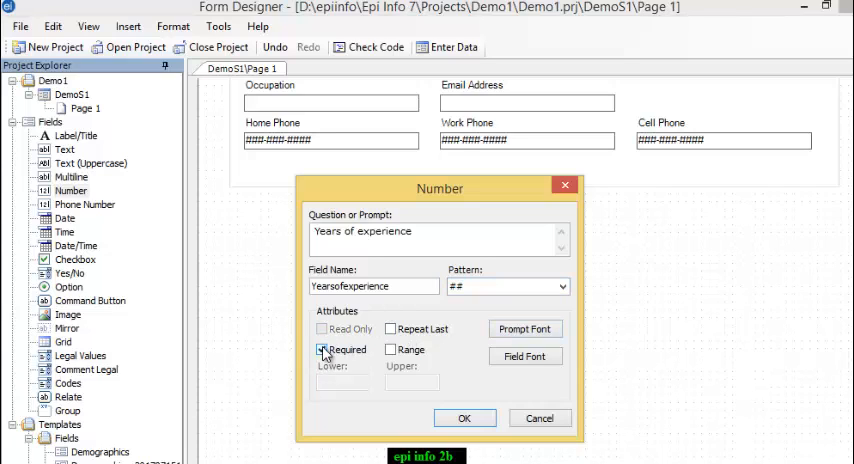
pyautogui.click(322, 349)
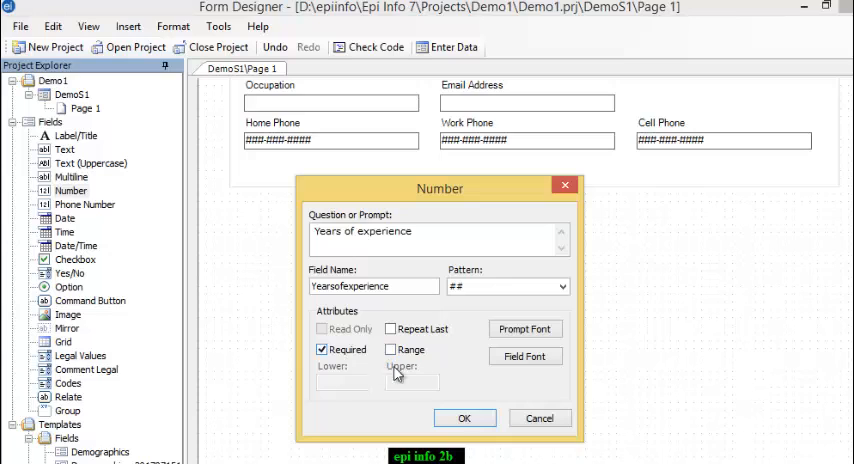
pyautogui.moveTo(420, 305)
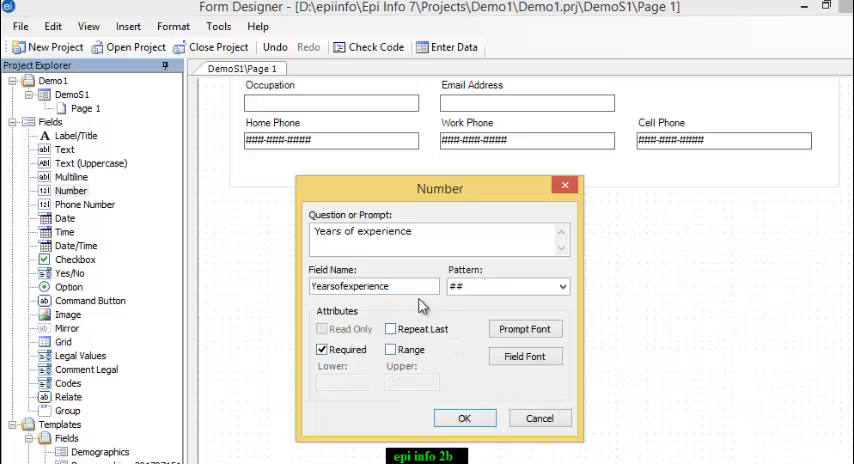
pyautogui.moveTo(453, 357)
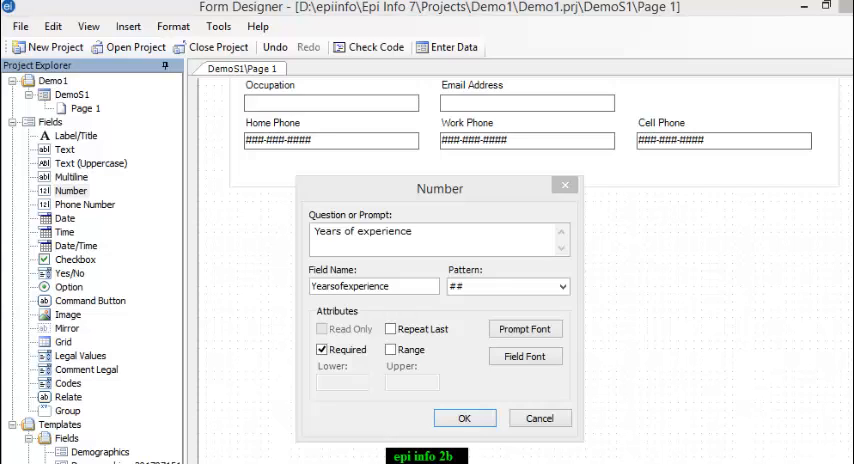
pyautogui.moveTo(513, 461)
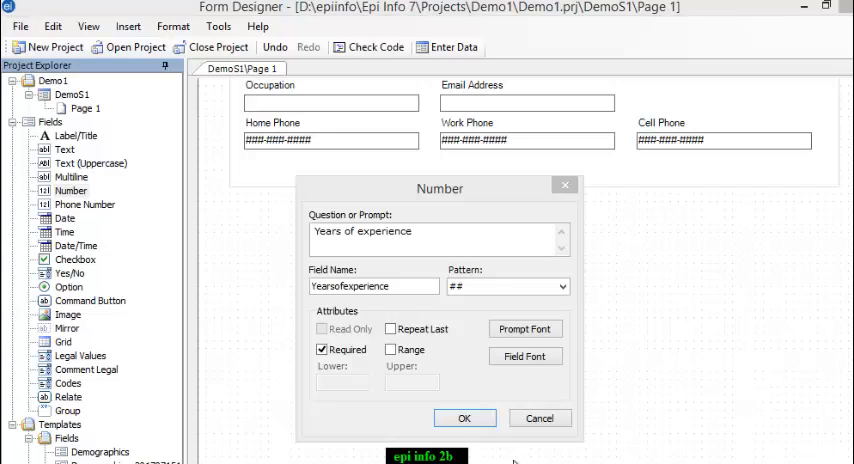
pyautogui.click(464, 418)
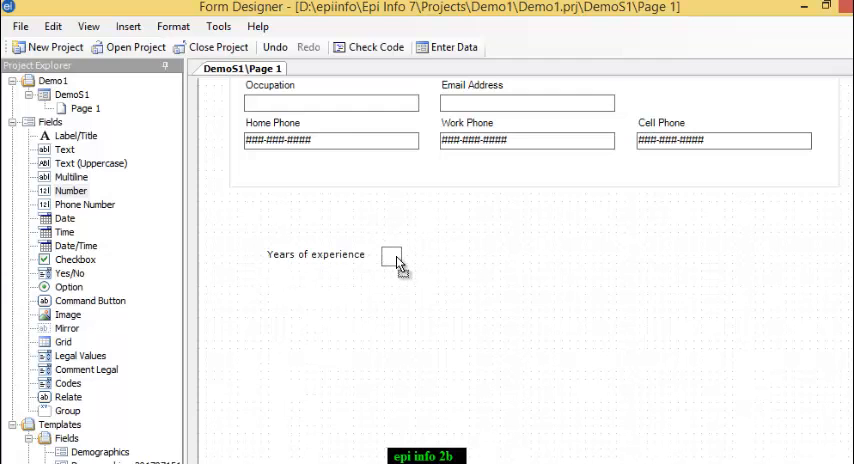
pyautogui.moveTo(658, 409)
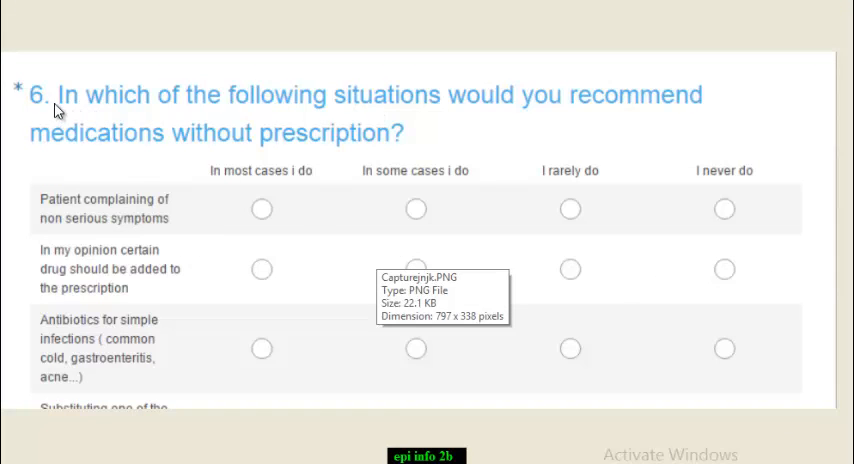
pyautogui.moveTo(107, 131)
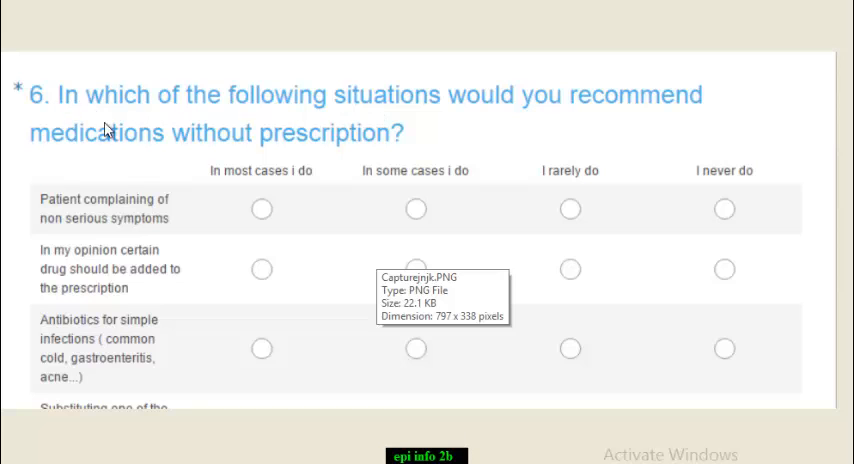
pyautogui.moveTo(395, 120)
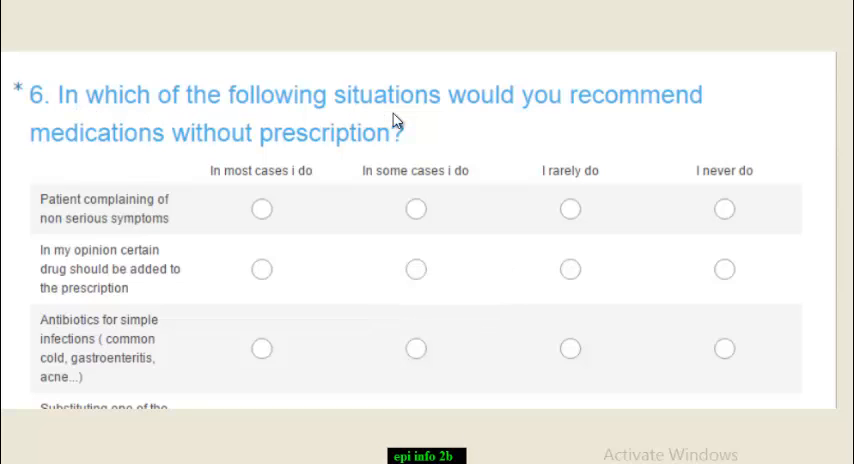
pyautogui.moveTo(290, 153)
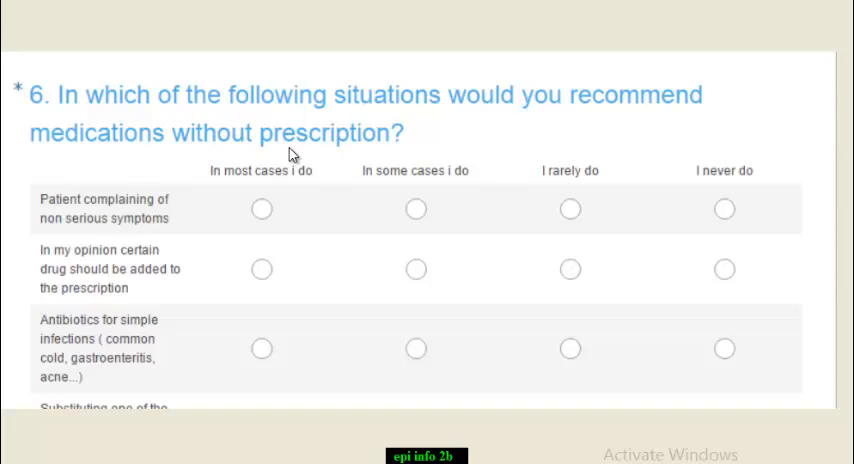
pyautogui.moveTo(97, 217)
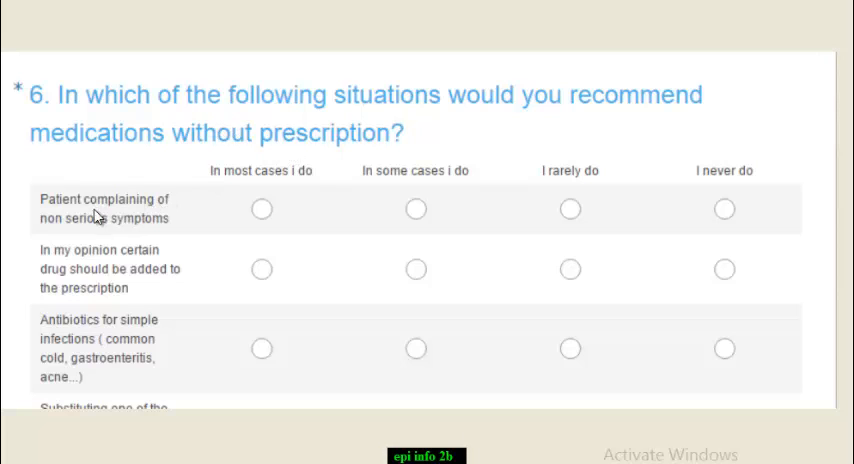
pyautogui.moveTo(110, 200)
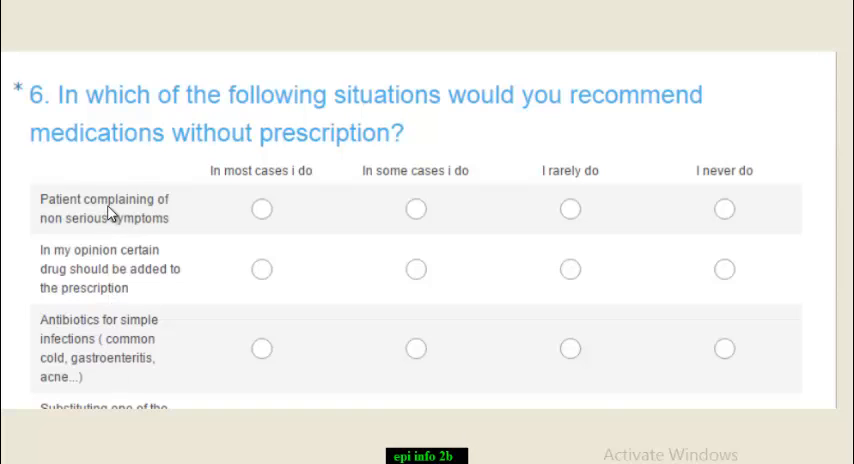
pyautogui.moveTo(207, 212)
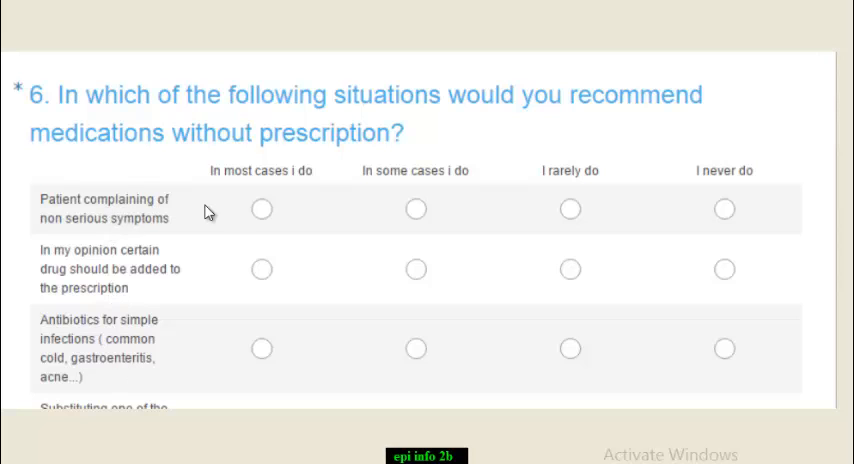
pyautogui.moveTo(458, 219)
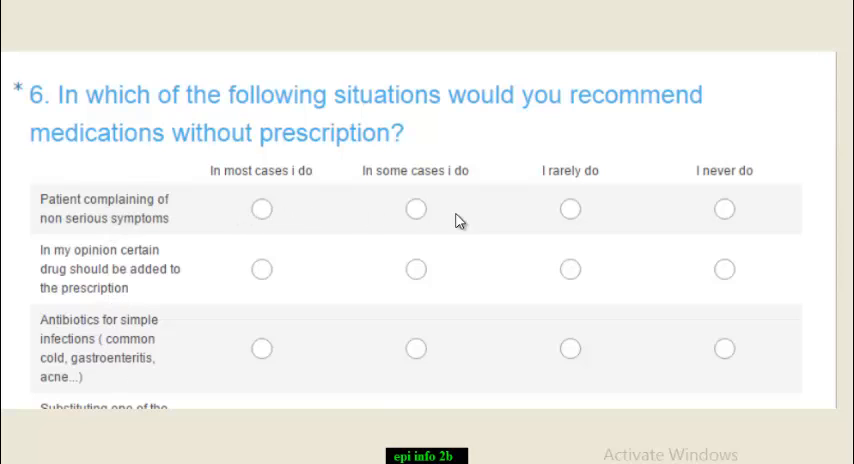
pyautogui.moveTo(290, 224)
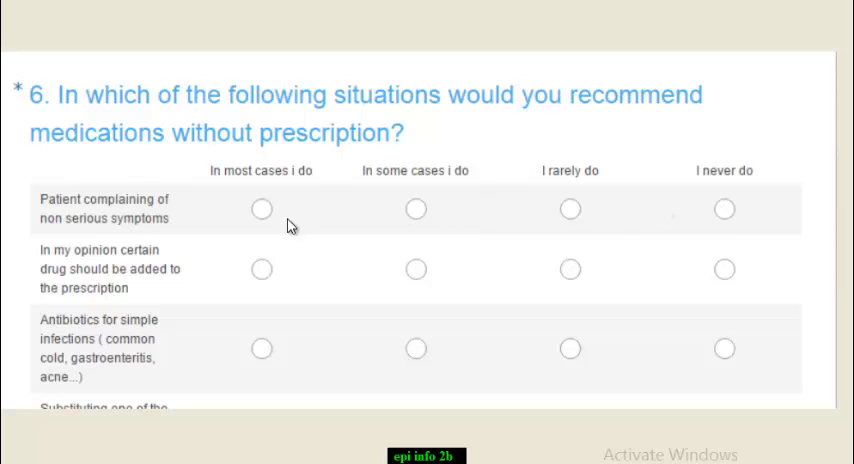
pyautogui.moveTo(316, 225)
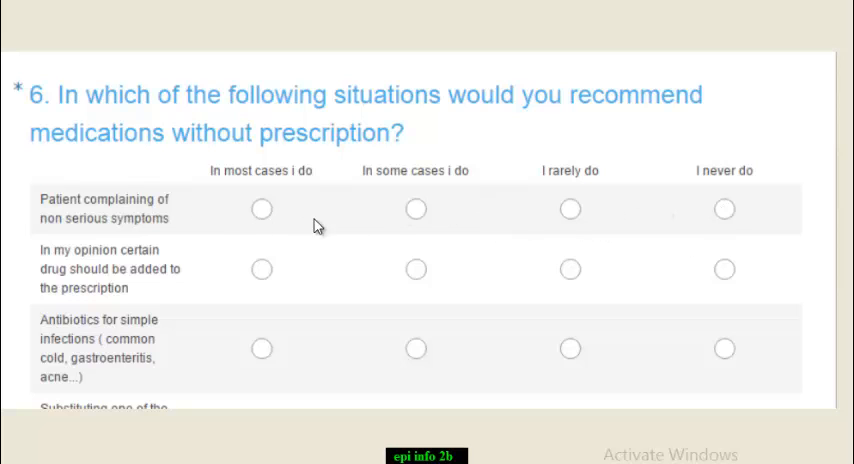
pyautogui.moveTo(797, 28)
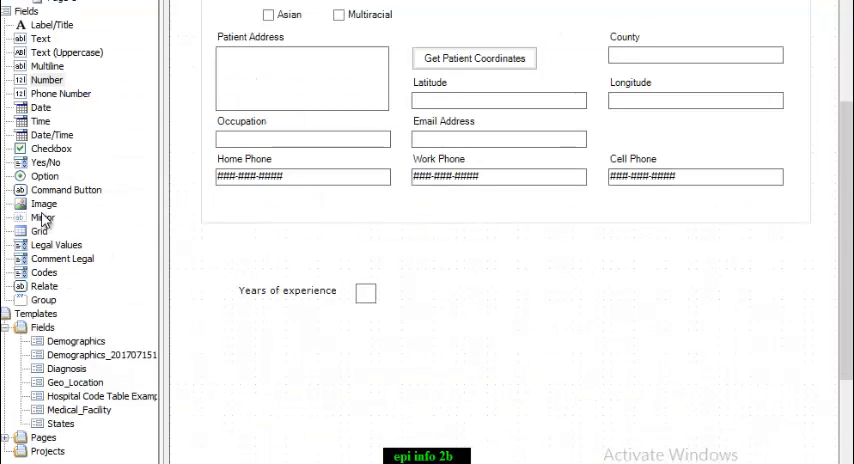
pyautogui.moveTo(45, 182)
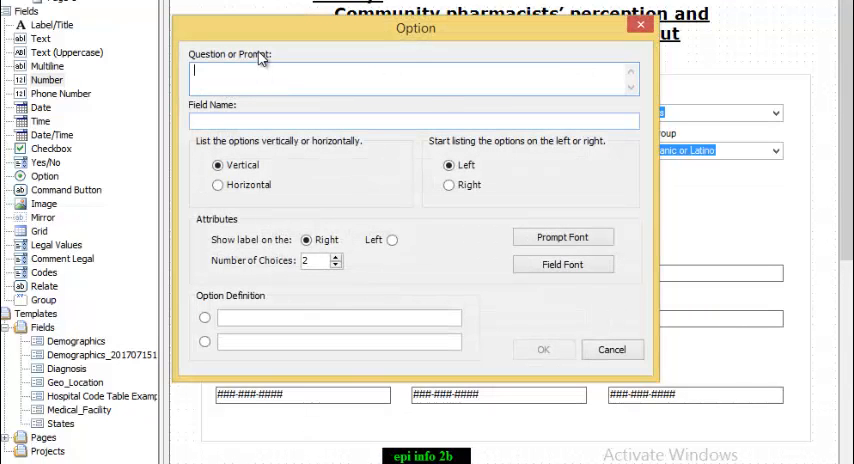
# Enter the option prompt 'patient complain of non serious symptoms' with horizontal layout and four choices
pyautogui.write('pat')
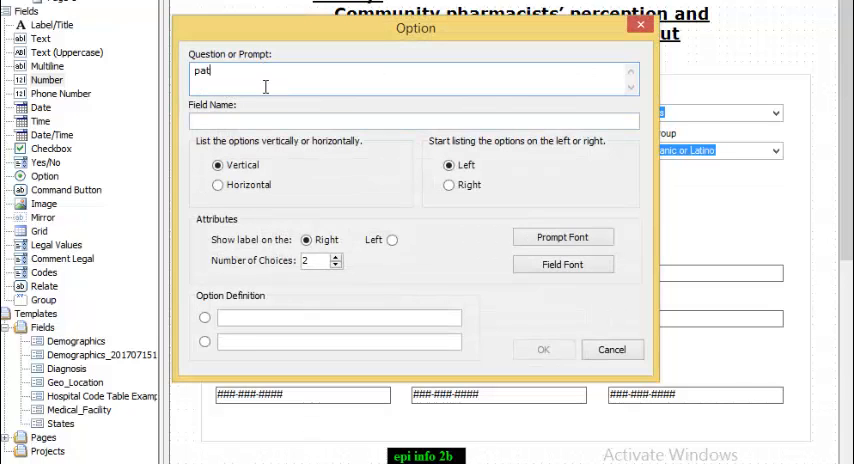
pyautogui.write('ient c')
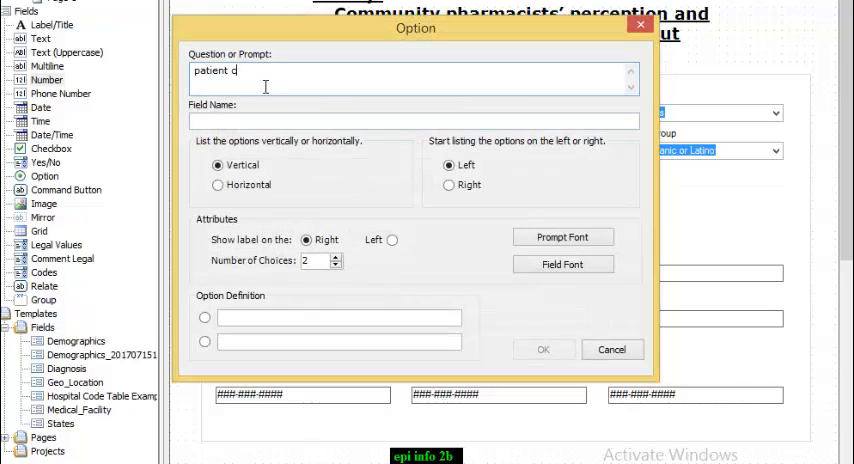
pyautogui.write('omplain of n')
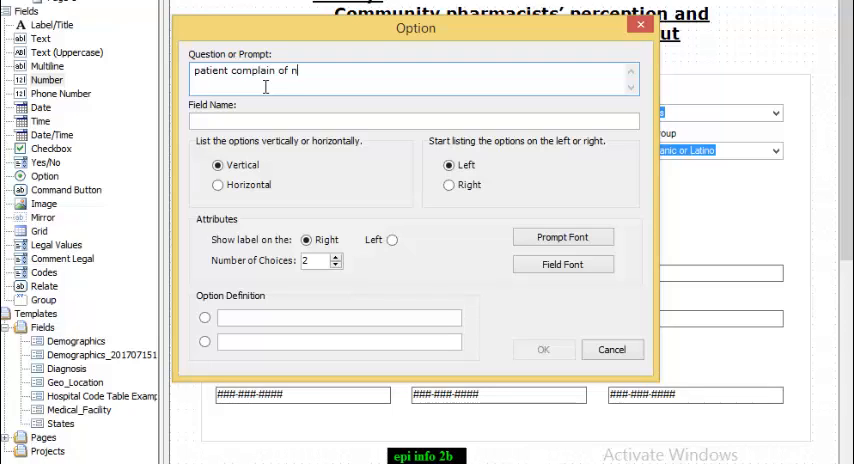
pyautogui.write('on se')
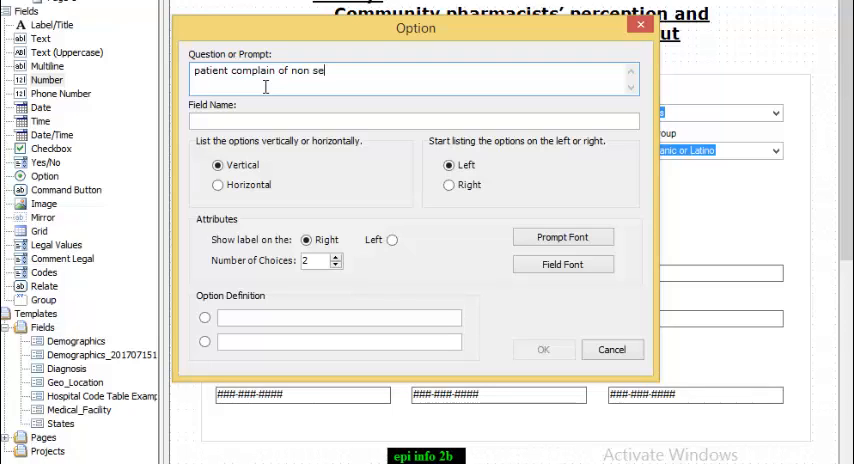
pyautogui.write('rious')
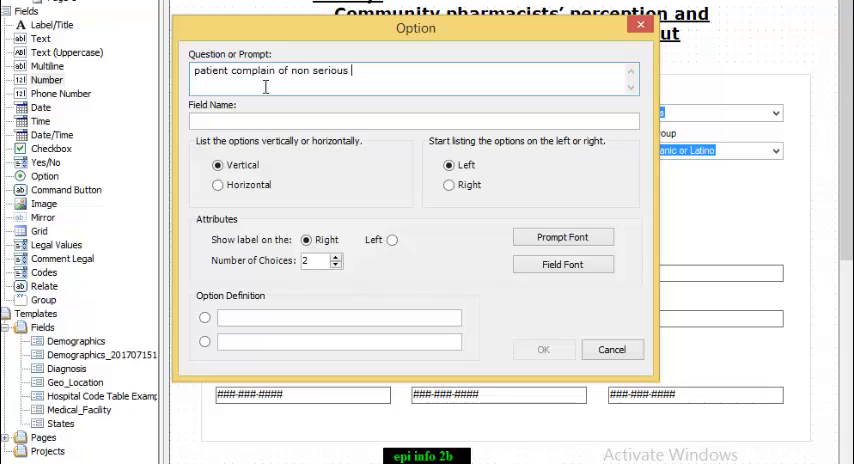
pyautogui.write('sym')
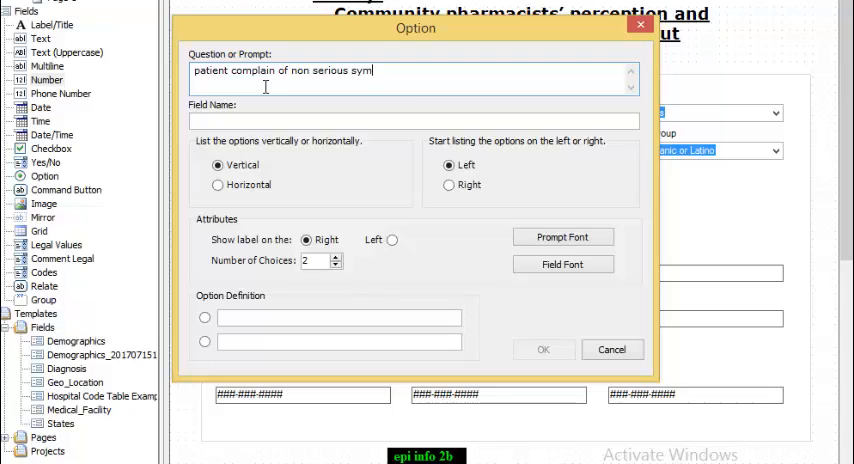
pyautogui.write('ptoms')
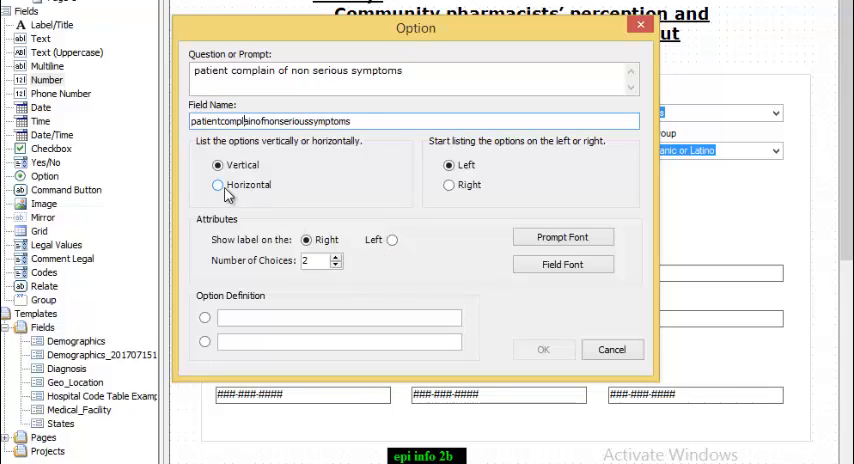
pyautogui.click(218, 185)
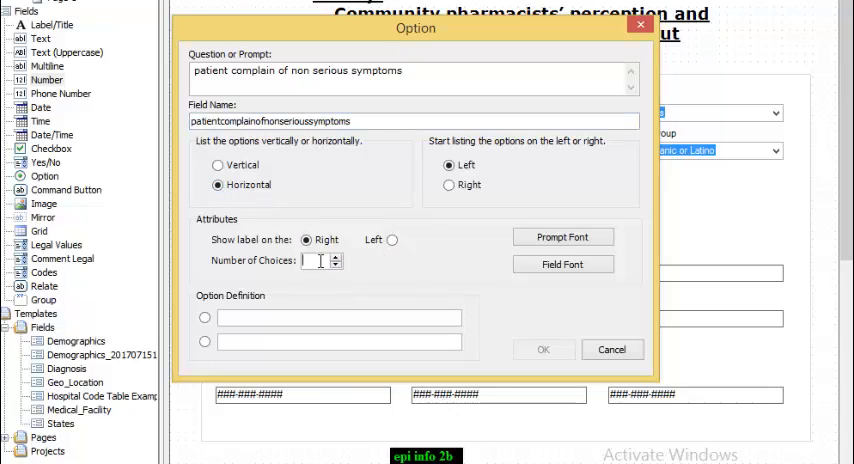
pyautogui.click(336, 256)
pyautogui.write('4')
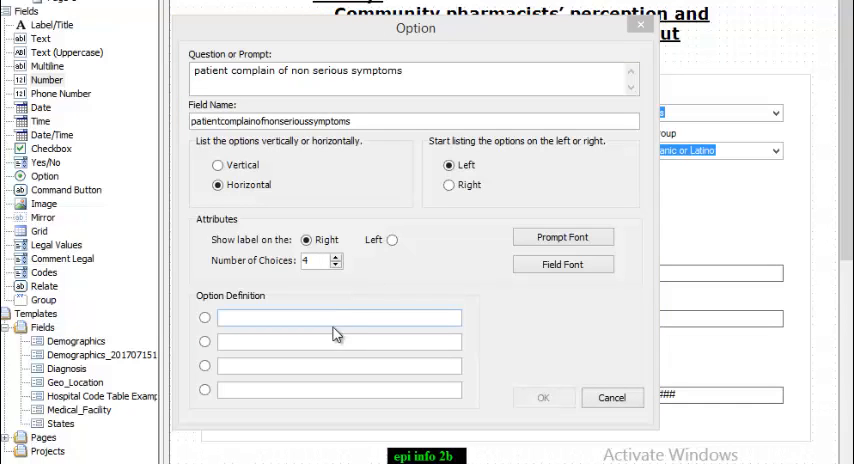
# Enter the four answers, 'in most cases i do' through 'i never do', and save the question
pyautogui.click(338, 318)
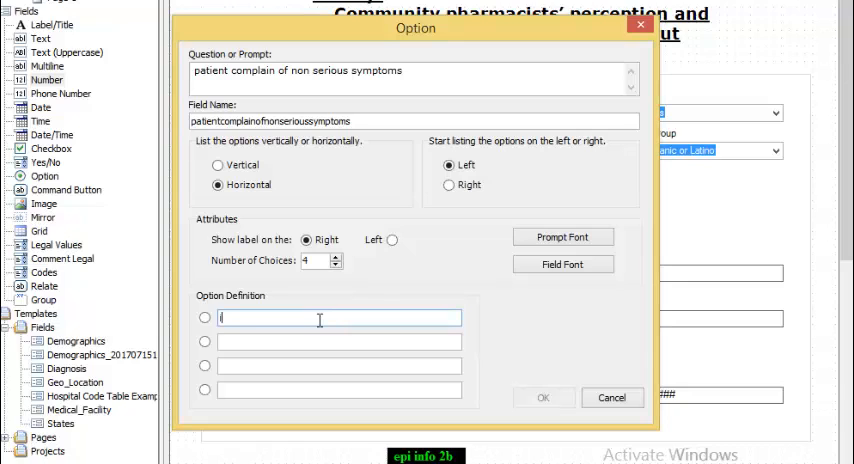
pyautogui.write('n most cases i do')
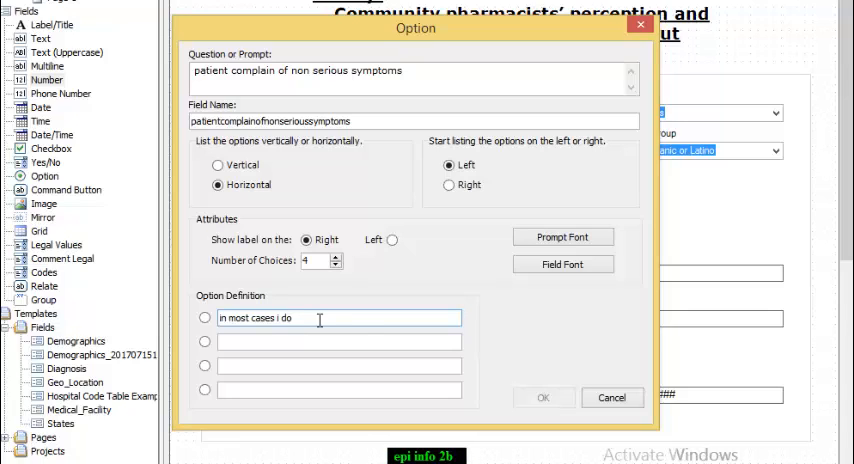
pyautogui.click(339, 341)
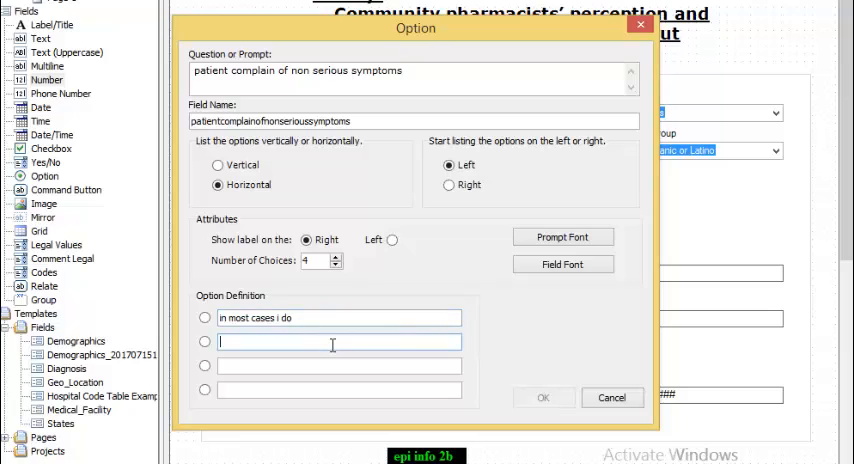
pyautogui.write('someti')
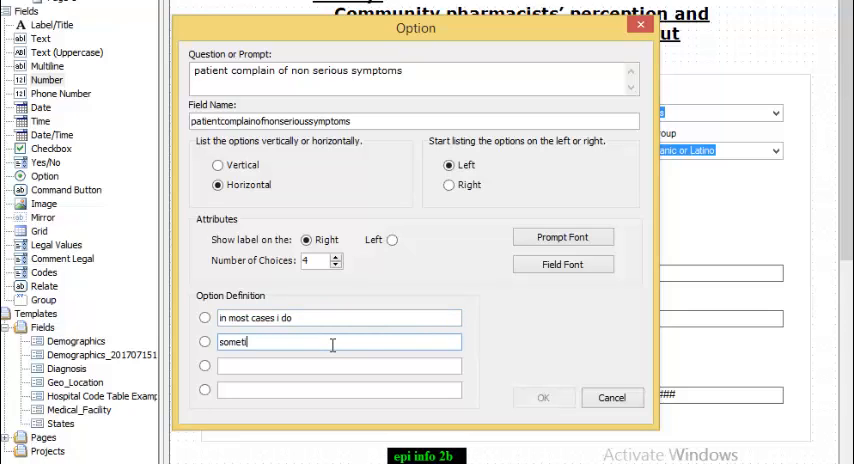
pyautogui.write('mes')
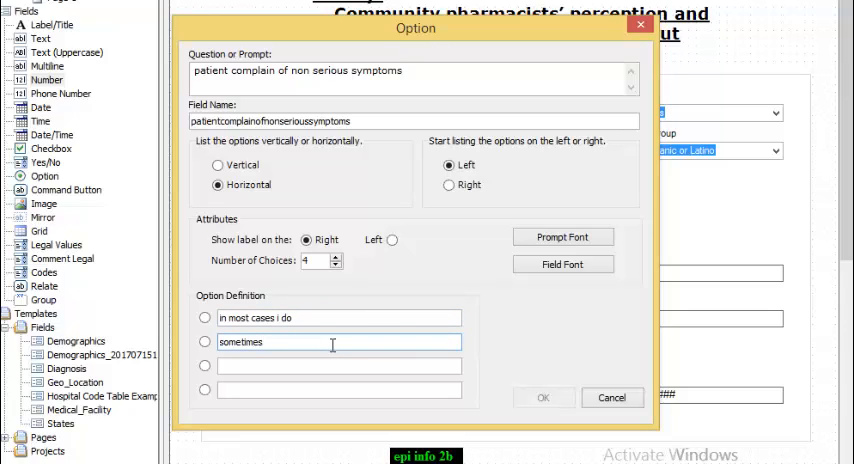
pyautogui.write('i do')
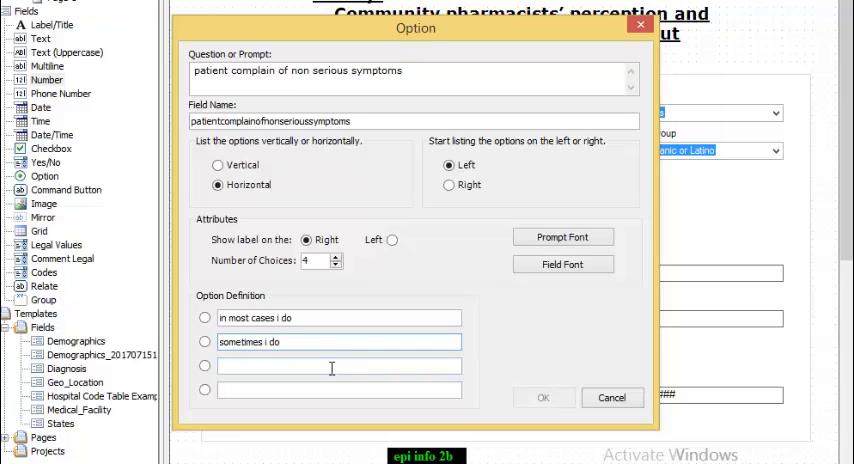
pyautogui.click(338, 365)
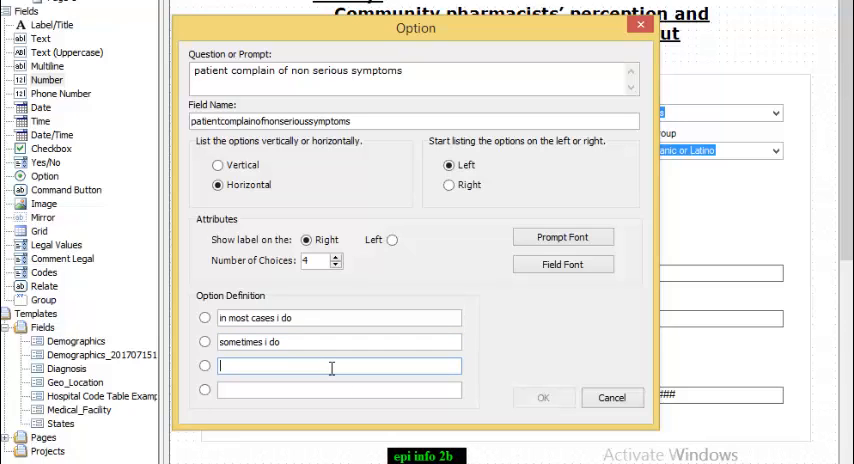
pyautogui.write('i rare')
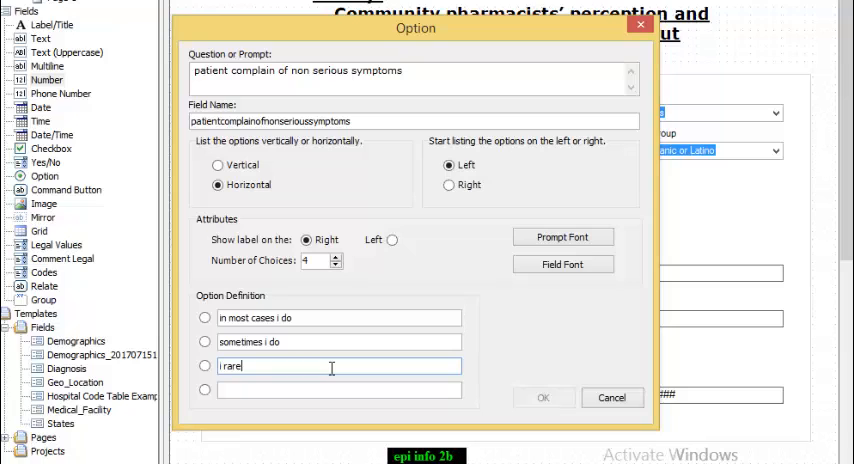
pyautogui.write('rely i d')
pyautogui.click(339, 389)
pyautogui.write('i never do')
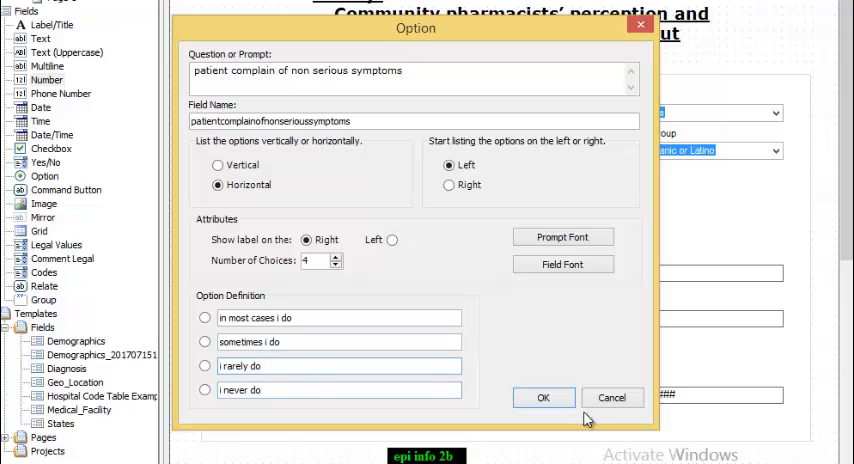
pyautogui.click(543, 397)
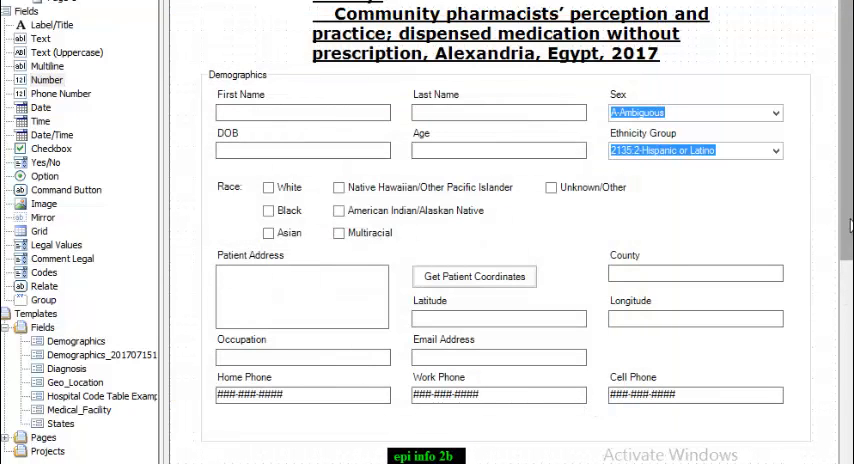
# Scroll to the symptoms question and select it for widening into two answer rows
pyautogui.scroll(-3)
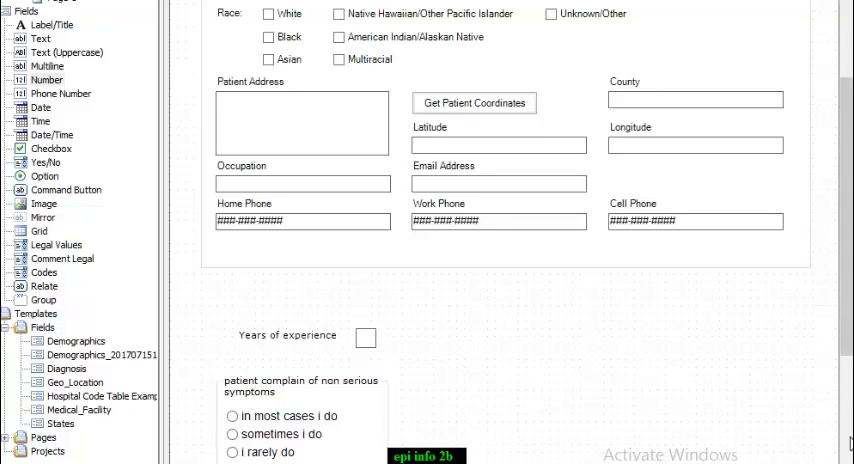
pyautogui.scroll(-3)
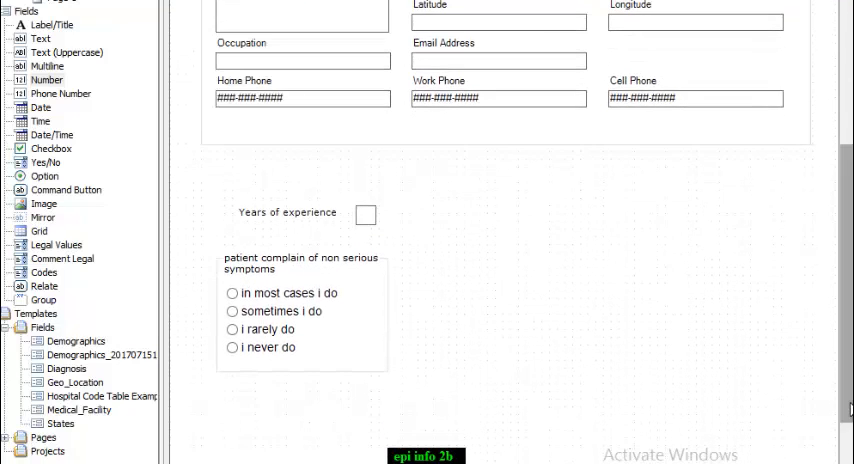
pyautogui.click(300, 315)
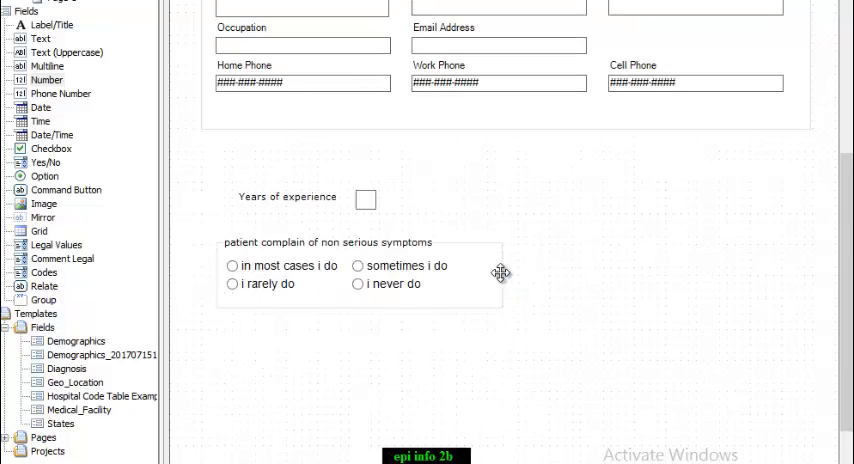
pyautogui.moveTo(570, 278)
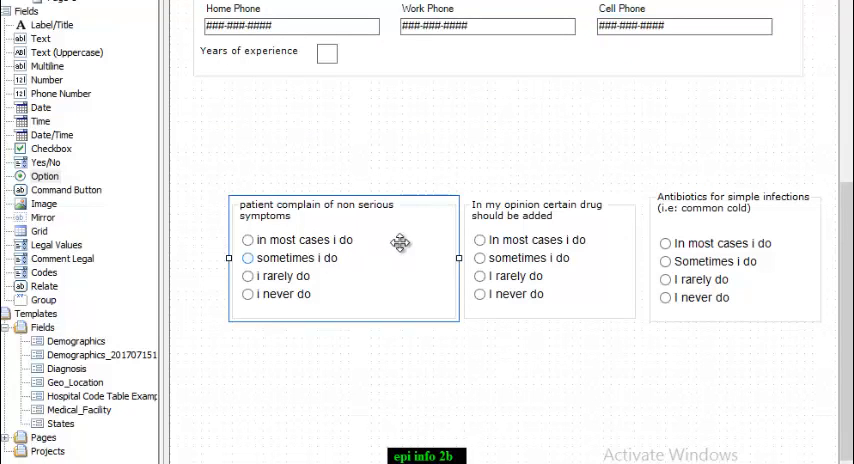
pyautogui.moveTo(407, 280)
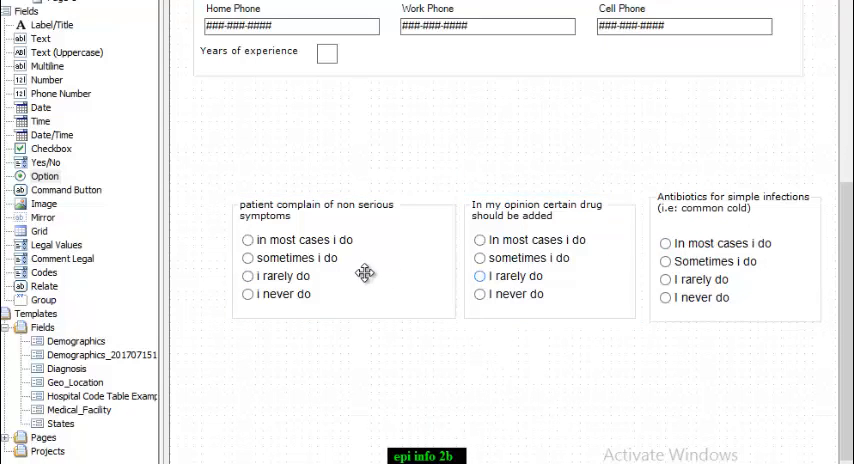
# Deselect the symptoms question and choose Group from the Fields toolbox
pyautogui.click(710, 278)
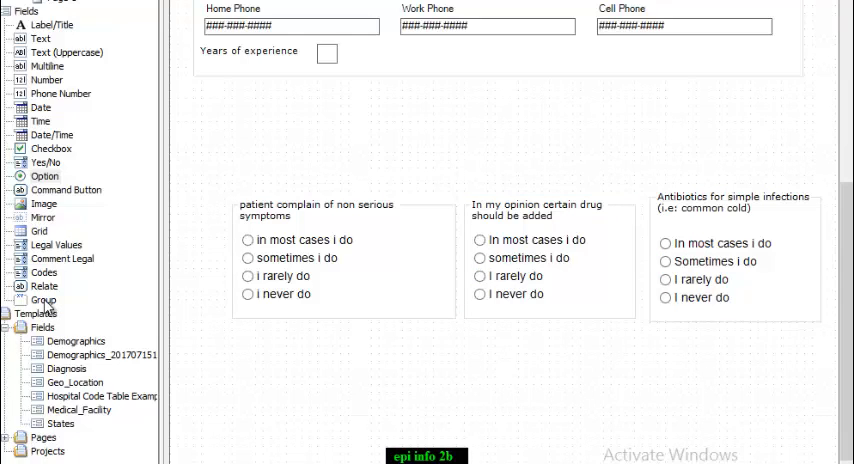
pyautogui.click(44, 299)
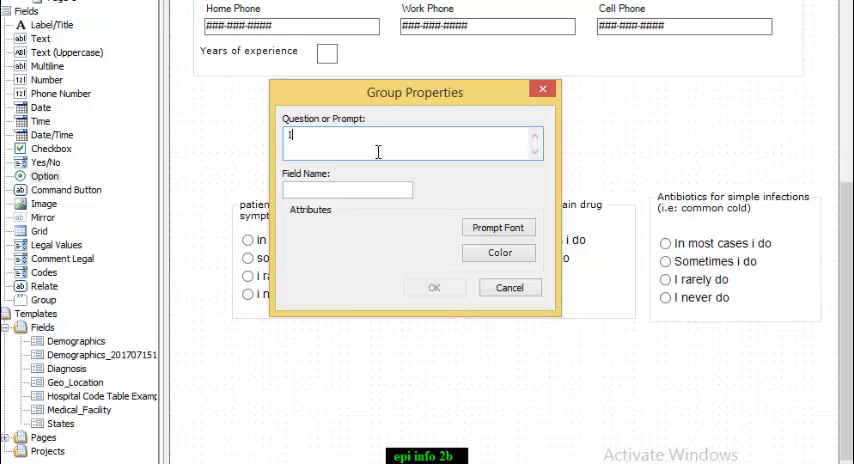
# Type the group prompt 'In which of the following cases would you recommend medication without prescription'
pyautogui.write('n whi')
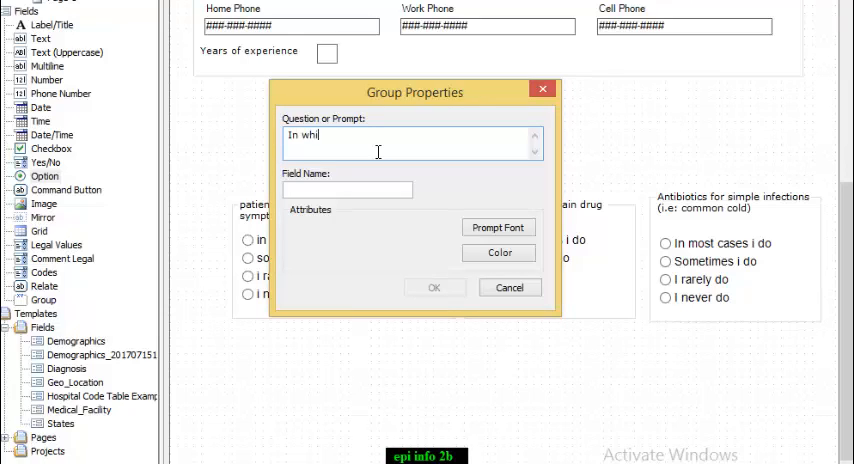
pyautogui.write('ch of')
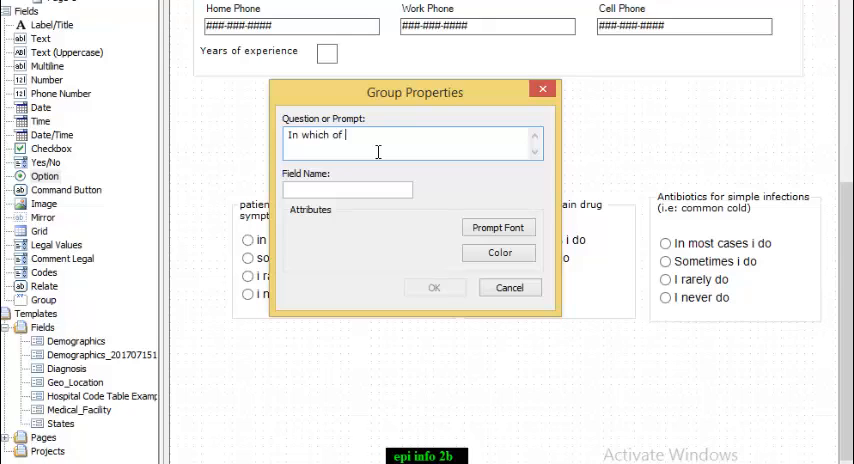
pyautogui.write('the following')
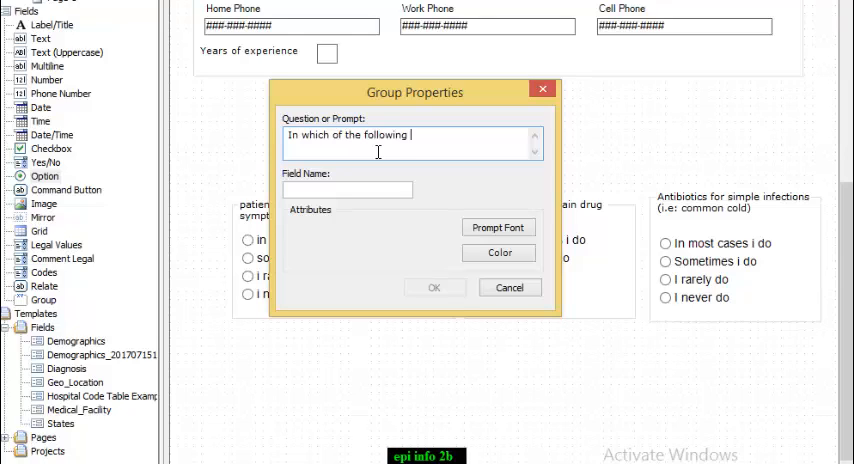
pyautogui.write('cases w')
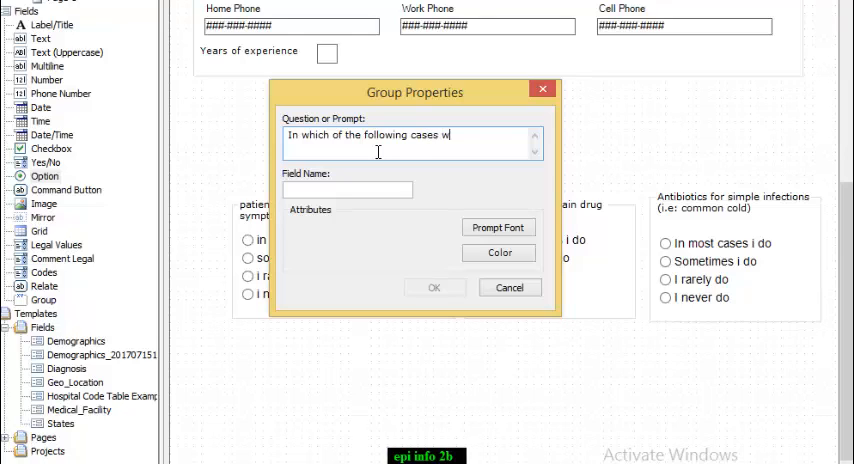
pyautogui.write('ould y')
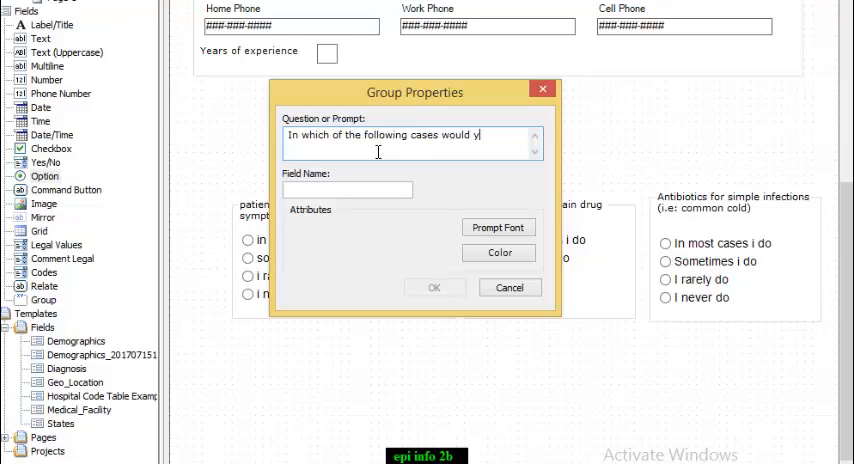
pyautogui.write('u reco')
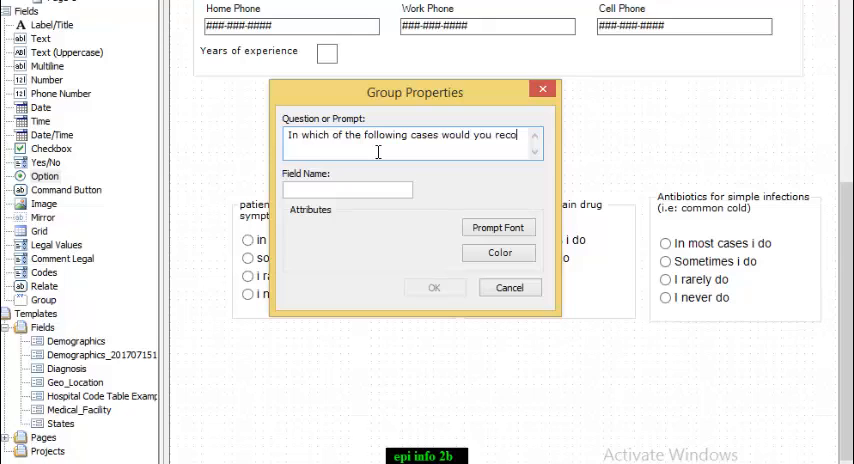
pyautogui.write('recommend')
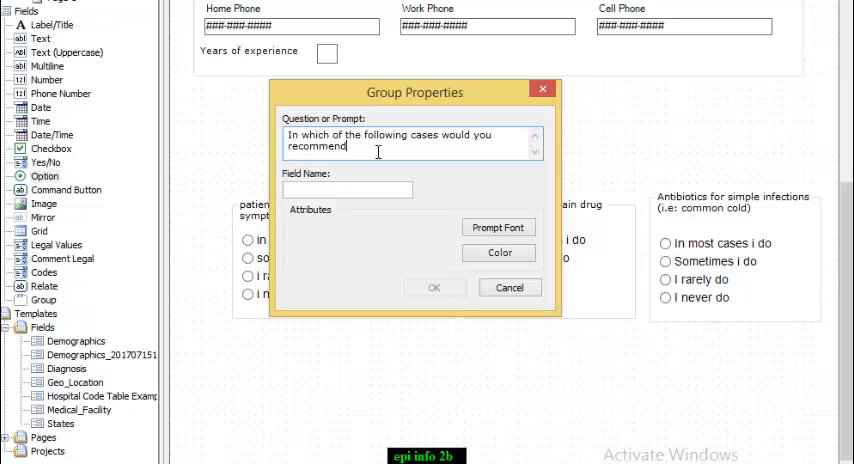
pyautogui.write('medic')
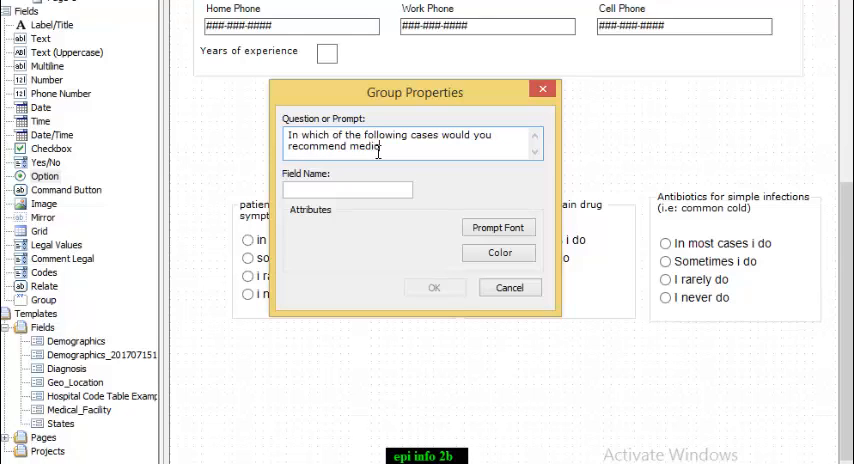
pyautogui.write('ation')
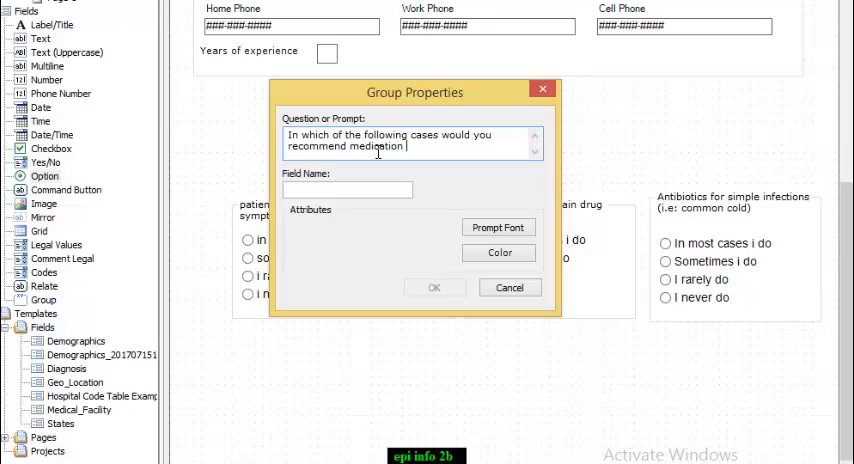
pyautogui.write('with')
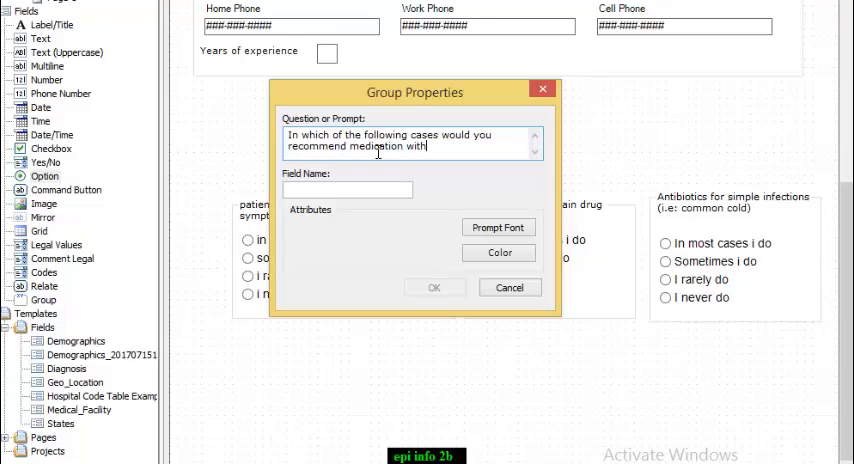
pyautogui.write('out pr')
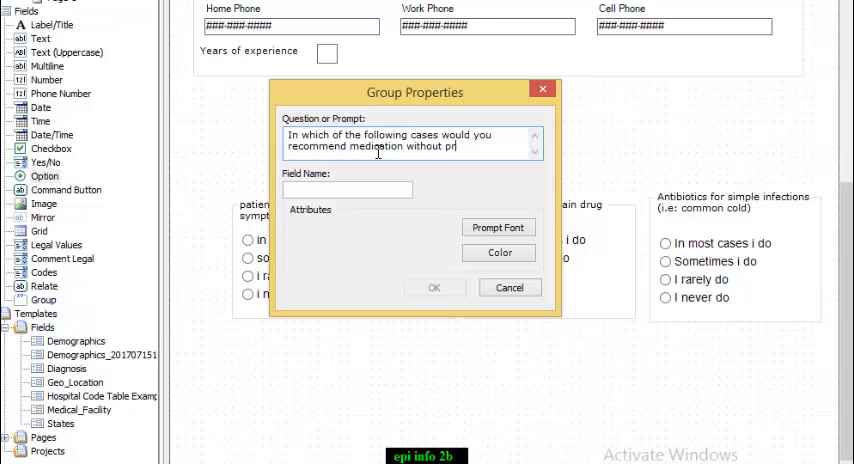
pyautogui.write('escription')
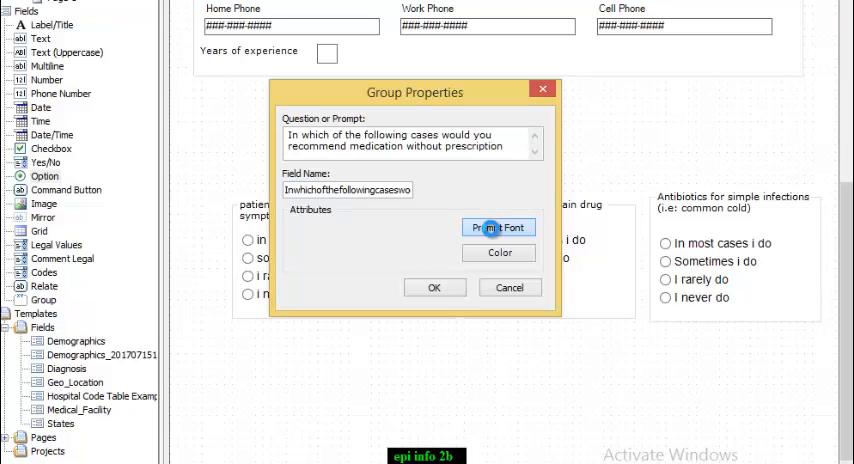
# Make the group heading font bold at size 12 and save Group Properties
pyautogui.click(498, 227)
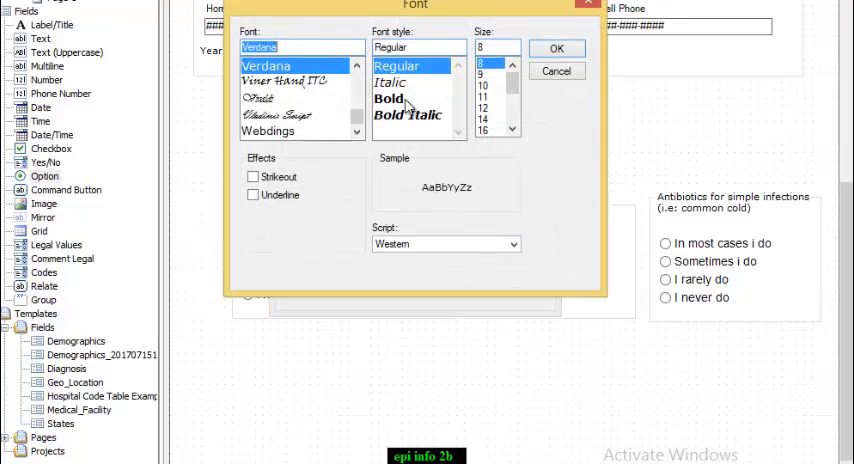
pyautogui.click(389, 98)
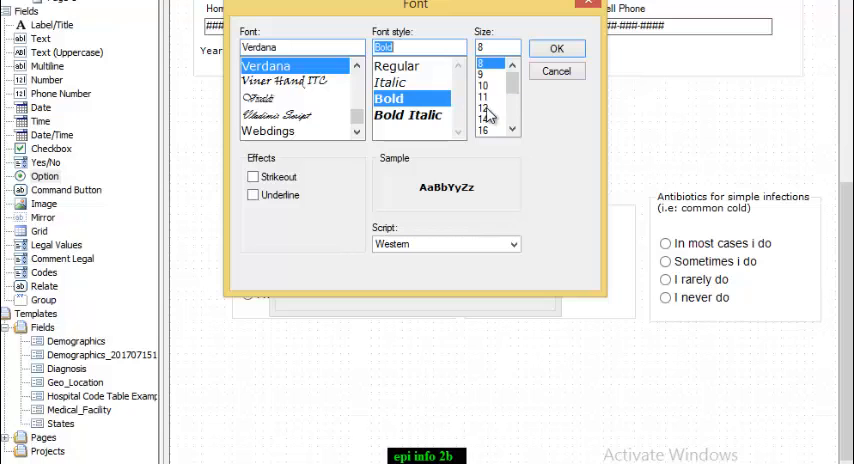
pyautogui.click(484, 107)
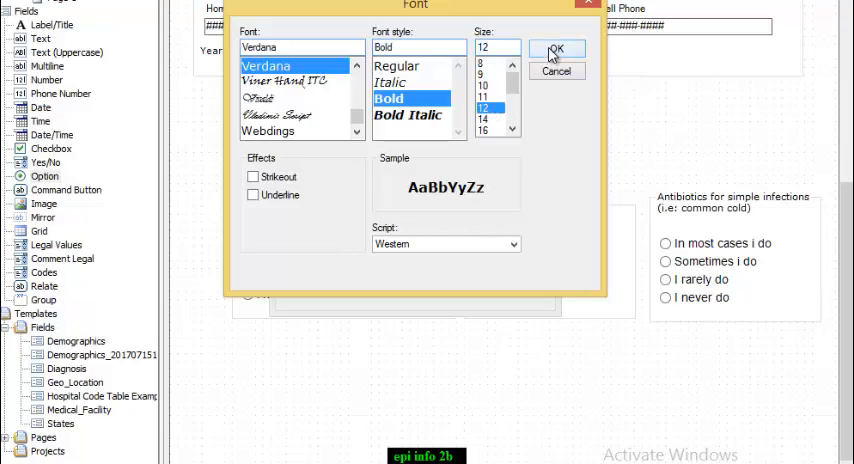
pyautogui.click(556, 53)
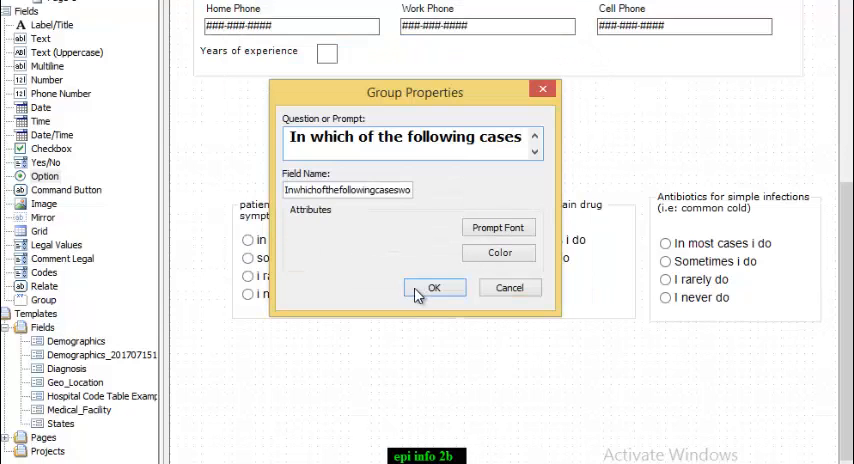
pyautogui.click(434, 288)
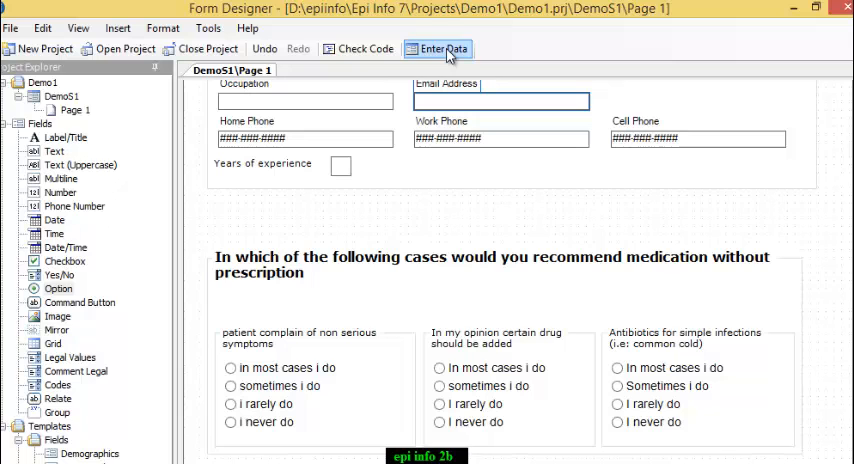
# Confirm the DemoS1 table with starting ID 1 and open the form in Enter Data
pyautogui.click(438, 48)
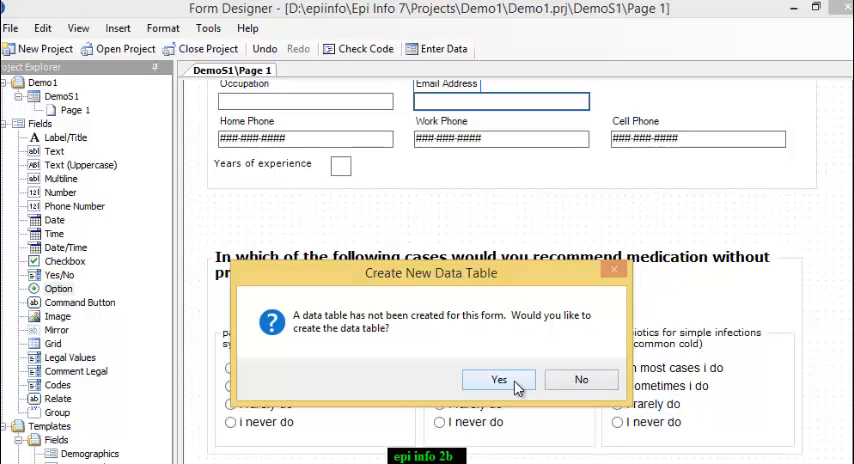
pyautogui.click(498, 379)
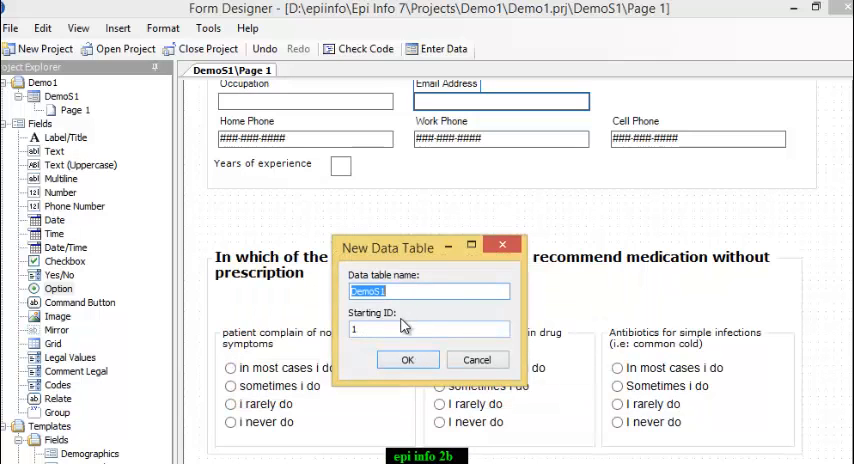
pyautogui.click(407, 360)
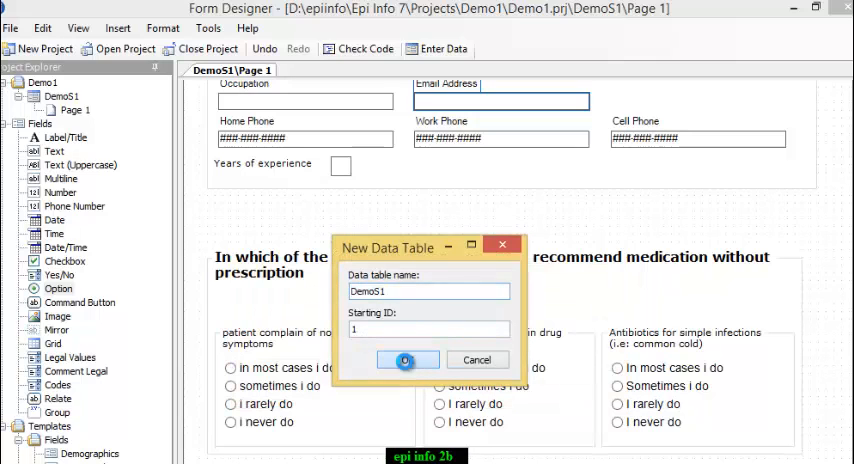
pyautogui.click(406, 360)
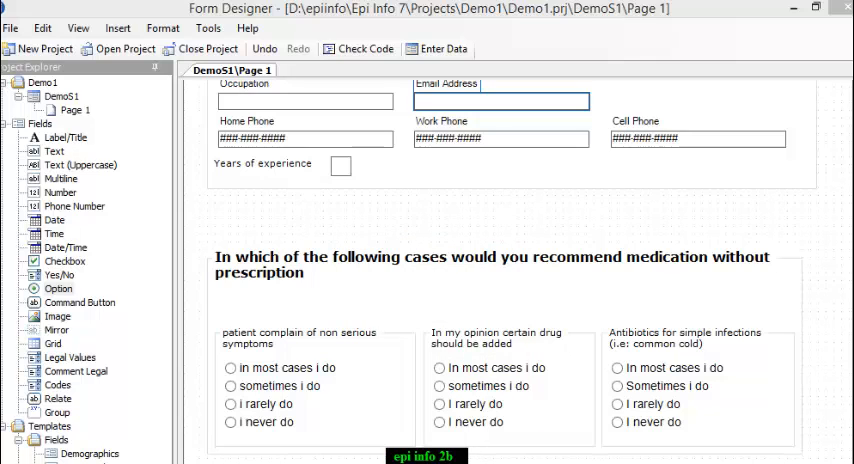
pyautogui.click(437, 49)
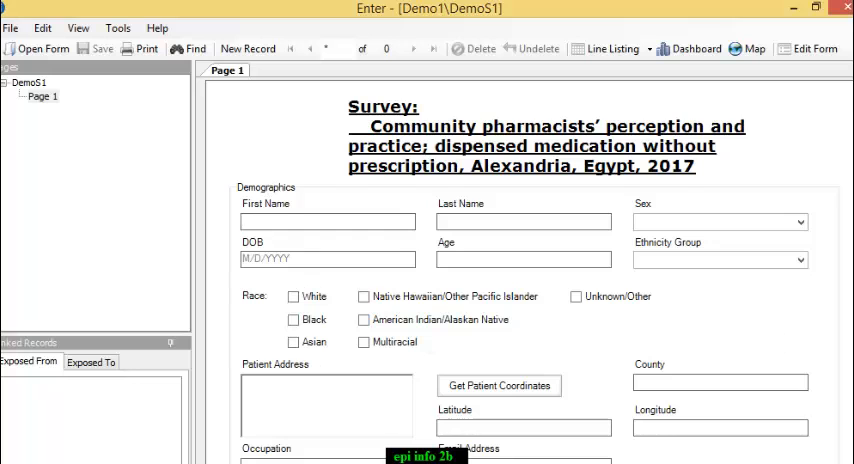
pyautogui.scroll(-3)
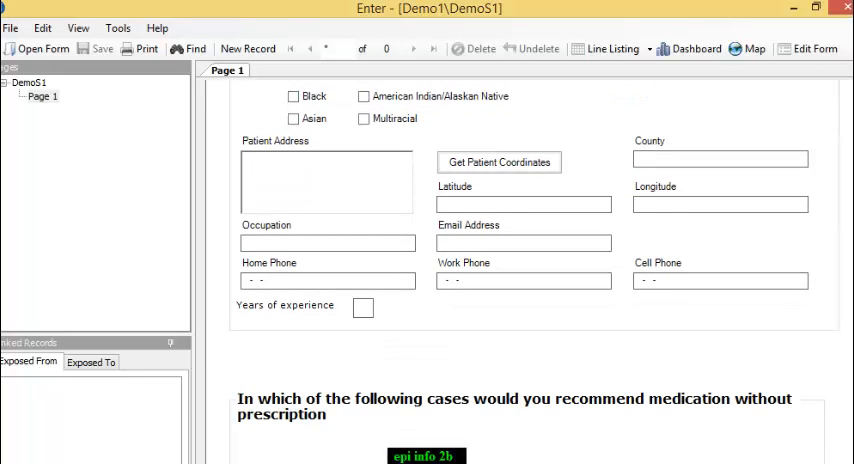
pyautogui.scroll(-3)
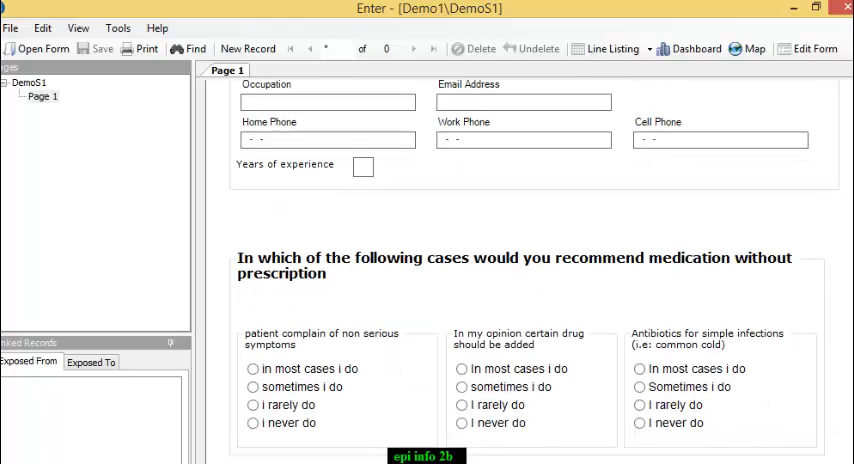
pyautogui.scroll(3)
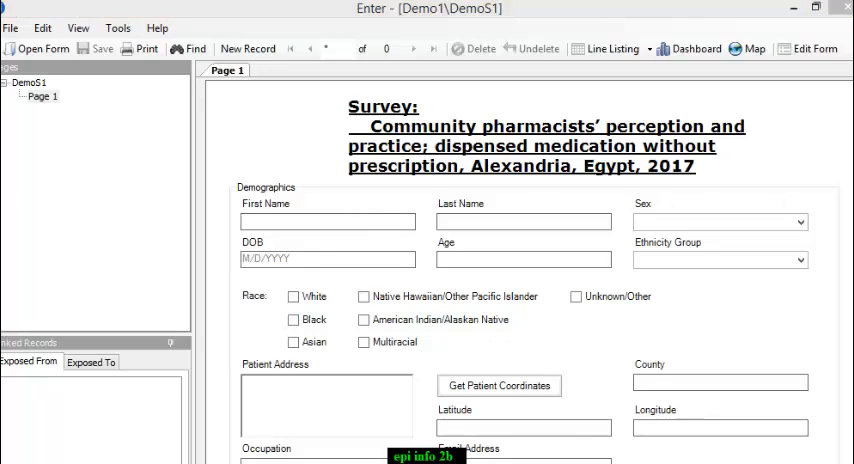
pyautogui.moveTo(500, 367)
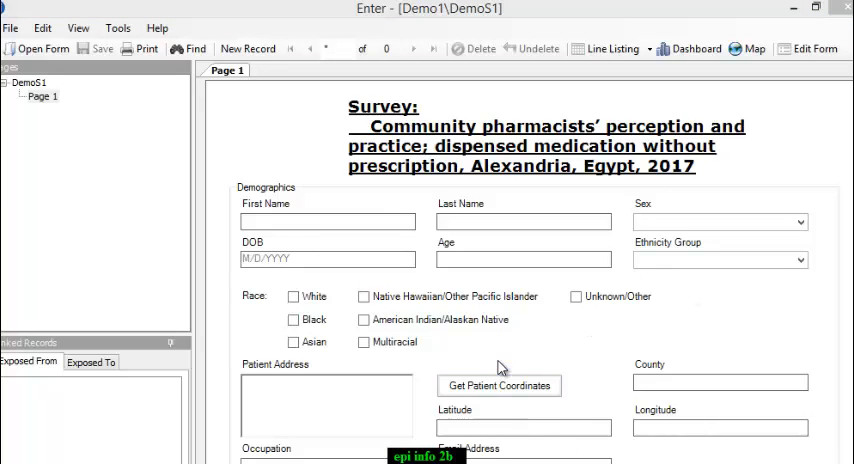
pyautogui.moveTo(257, 48)
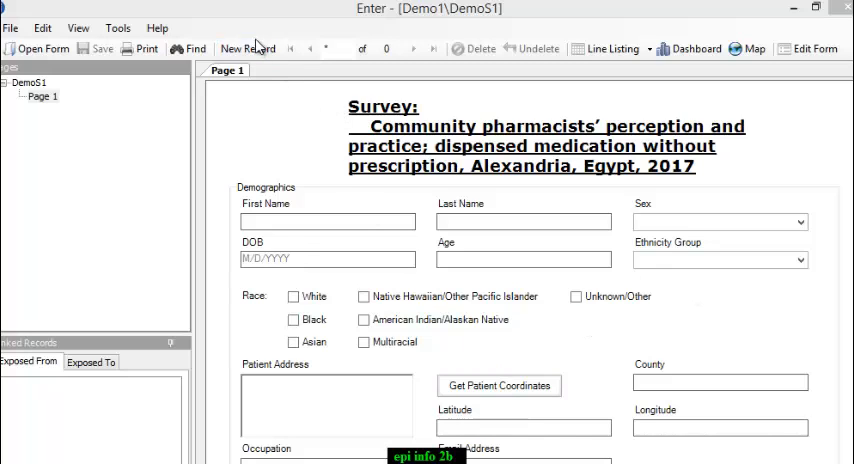
pyautogui.click(247, 48)
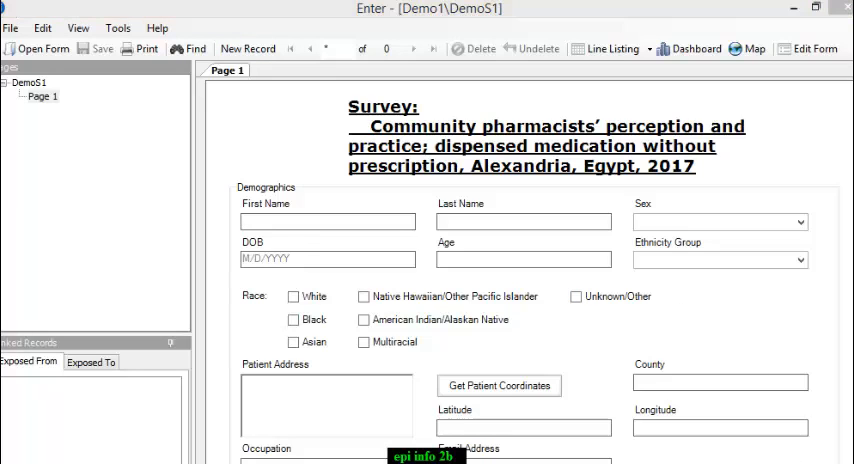
pyautogui.moveTo(173, 215)
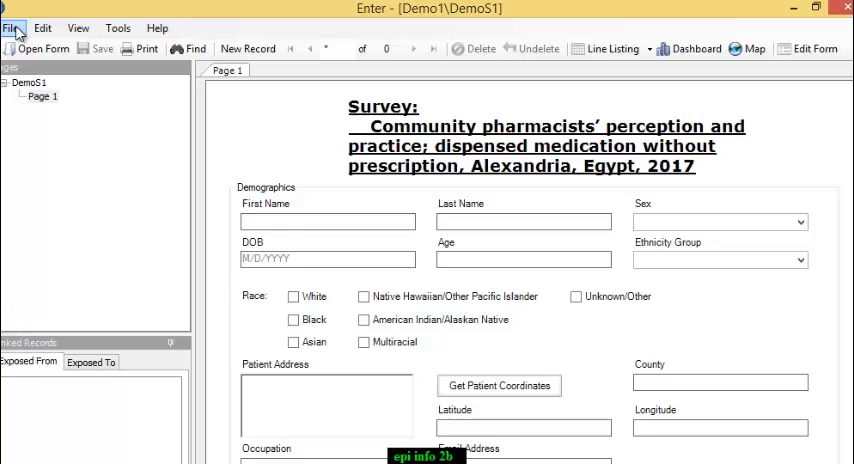
# Start Package For Transport from the File menu and enter package name demo125
pyautogui.click(13, 27)
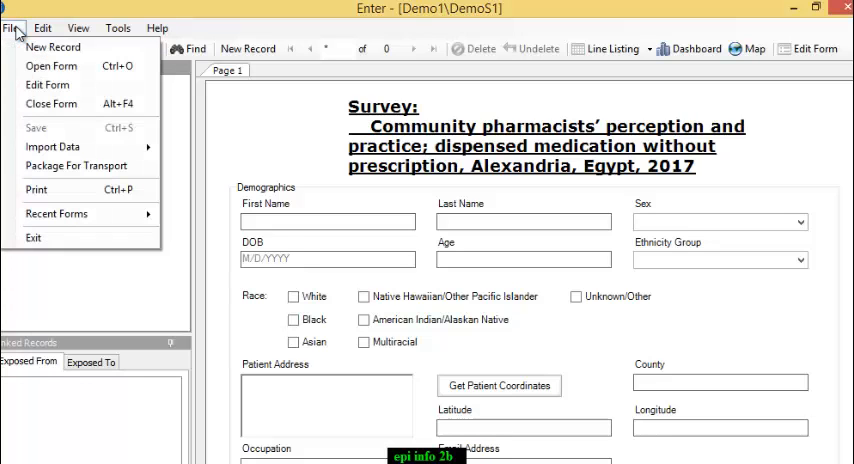
pyautogui.moveTo(75, 165)
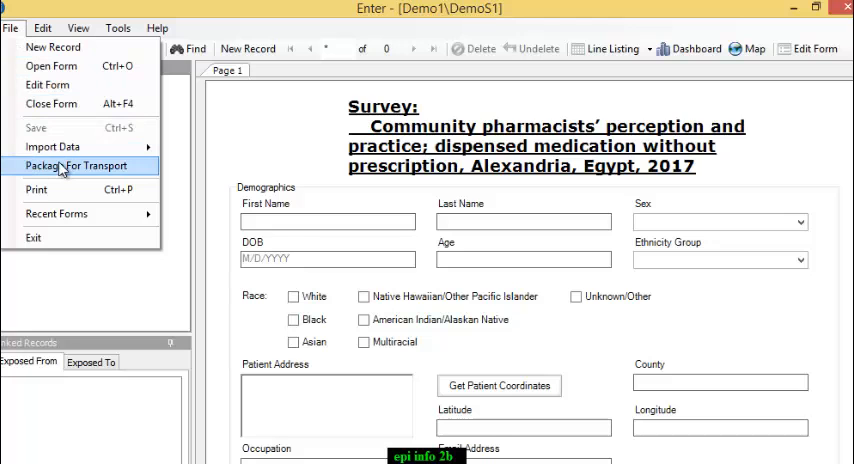
pyautogui.click(77, 166)
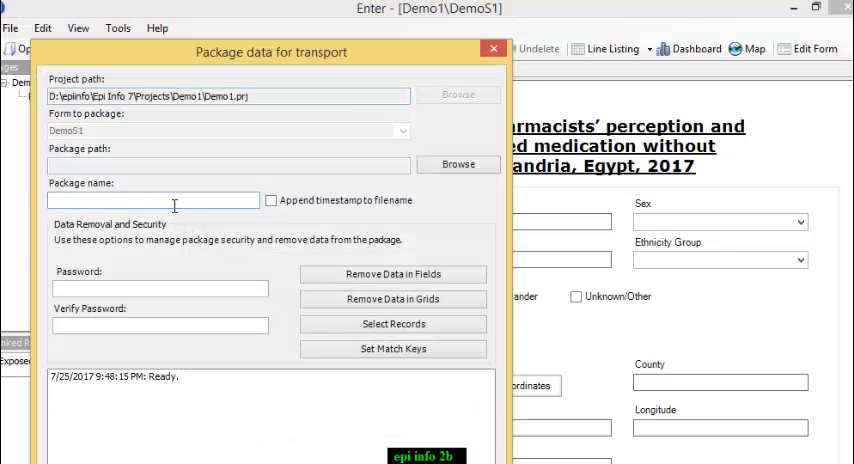
pyautogui.write('de')
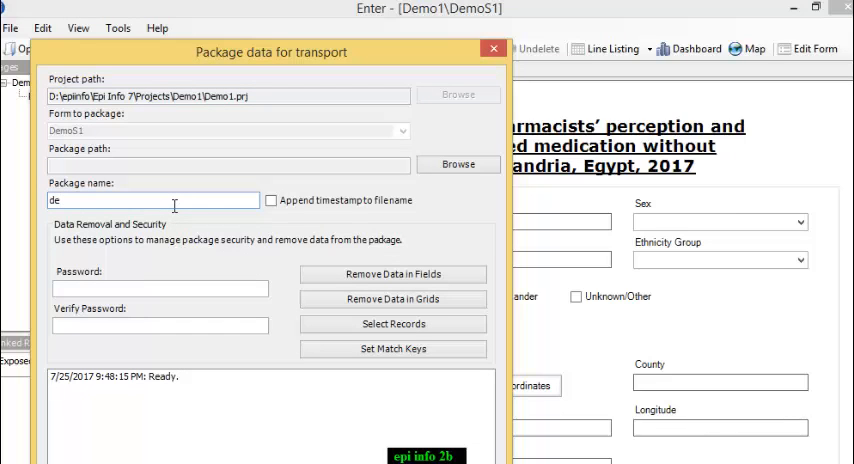
pyautogui.write('mo')
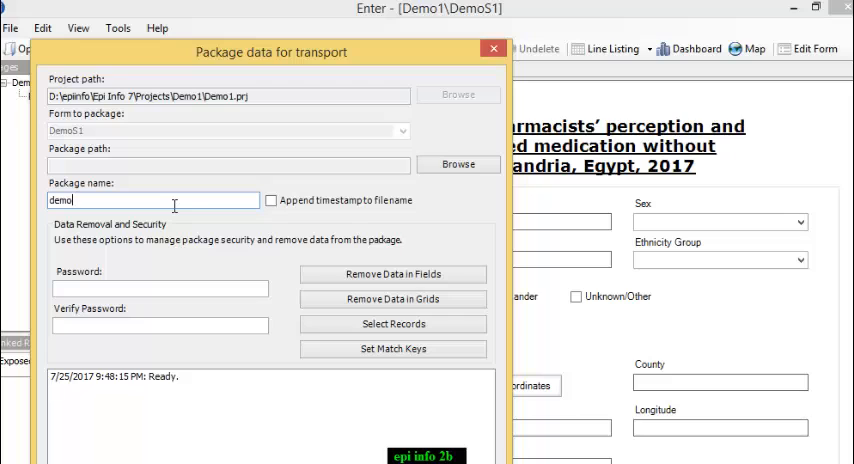
pyautogui.write('1')
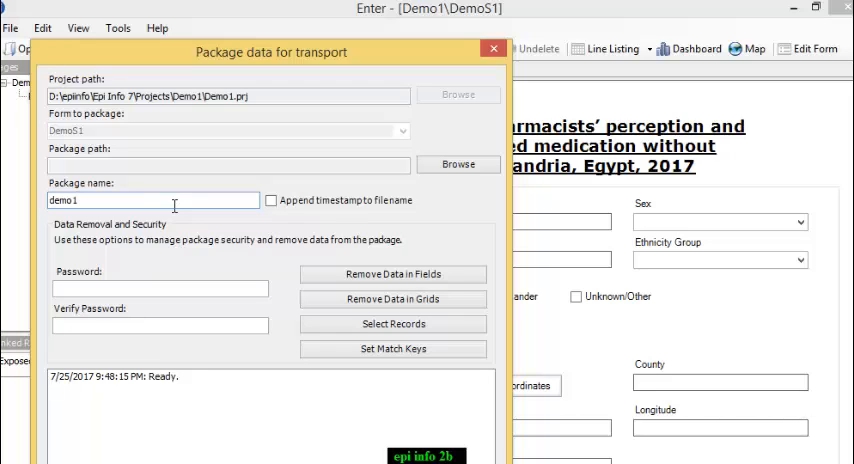
pyautogui.write('25')
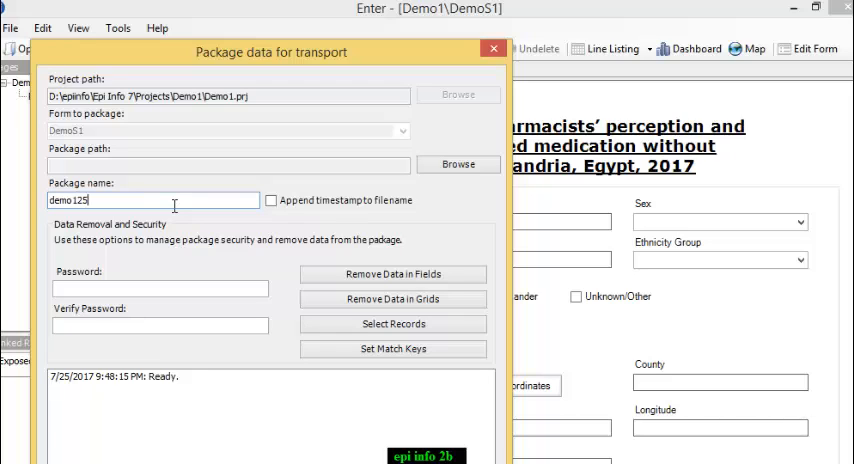
pyautogui.click(160, 288)
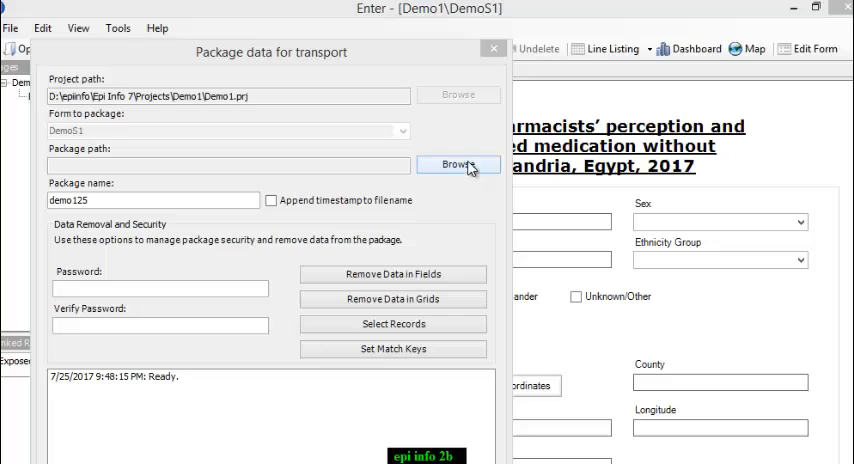
# Set the package path to the Desktop and enable Append timestamp to filename
pyautogui.click(458, 164)
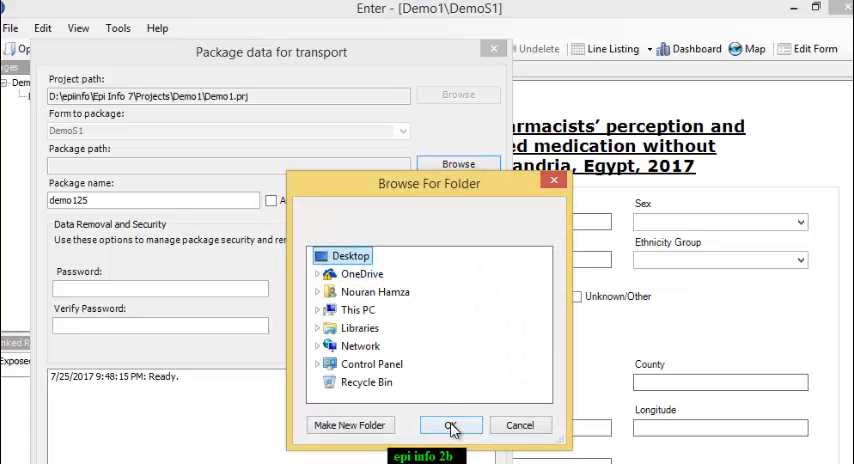
pyautogui.click(451, 425)
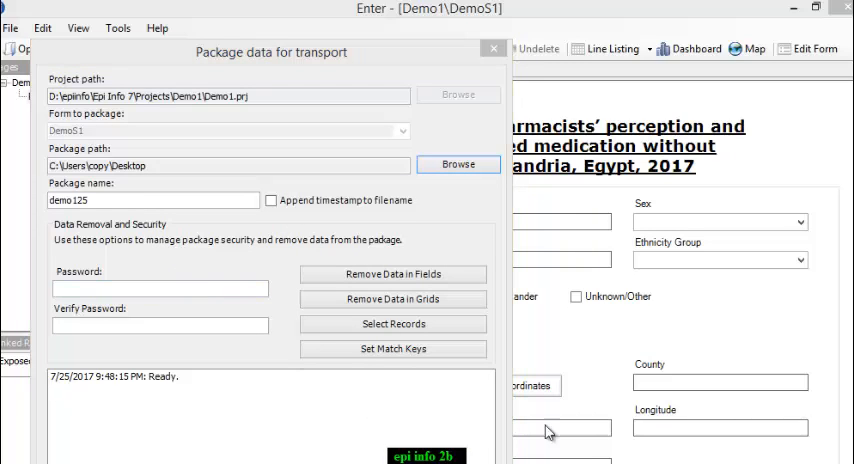
pyautogui.click(270, 200)
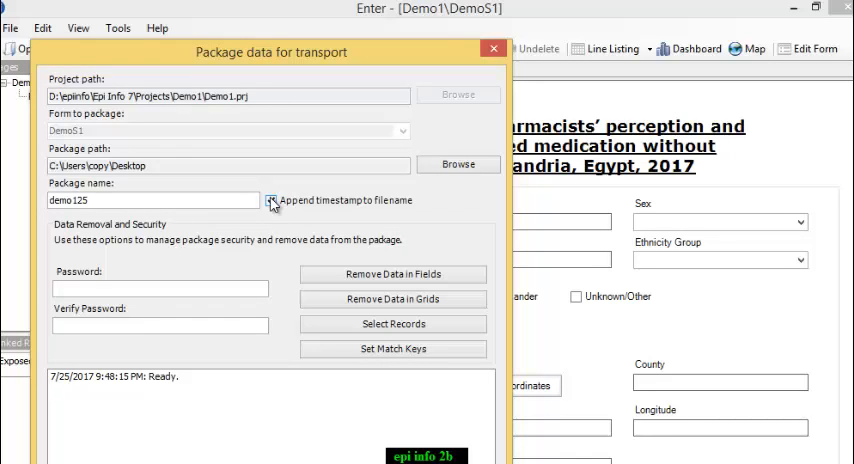
pyautogui.click(270, 200)
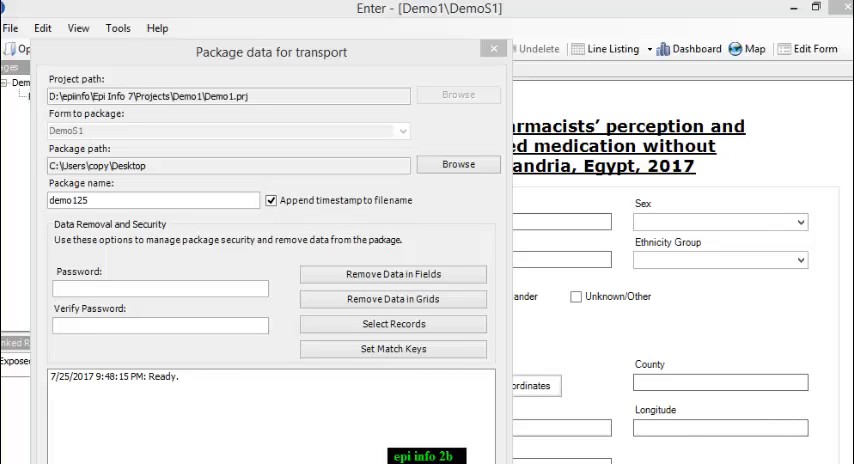
pyautogui.moveTo(420, 343)
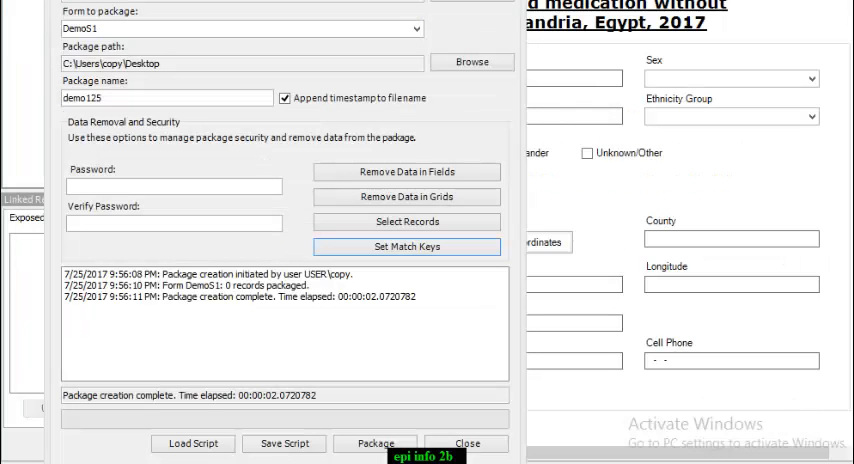
# Run Package until 'Package creation complete' appears, then close the dialog
pyautogui.click(375, 443)
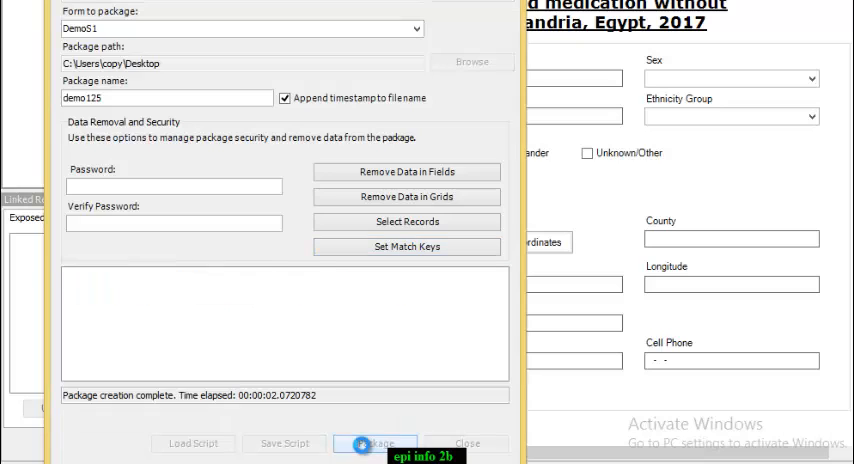
pyautogui.click(376, 443)
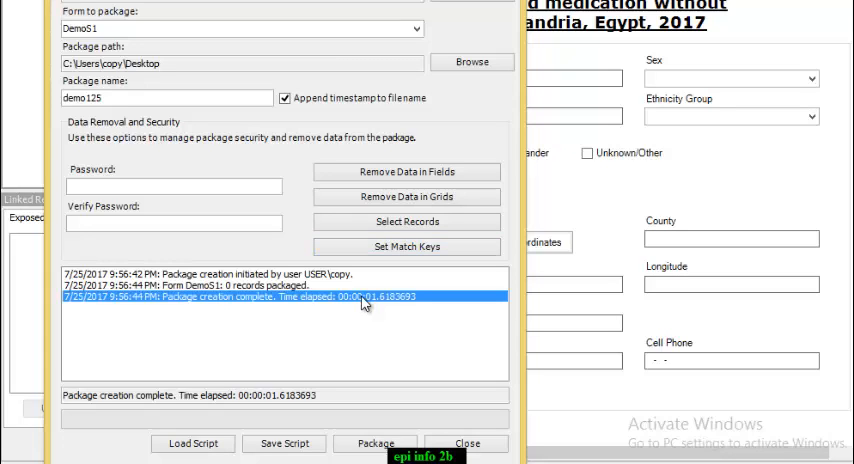
pyautogui.moveTo(457, 341)
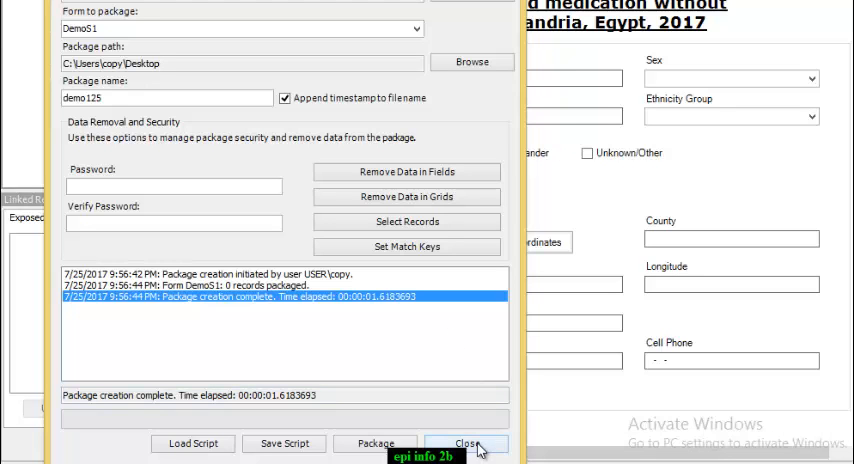
pyautogui.click(468, 443)
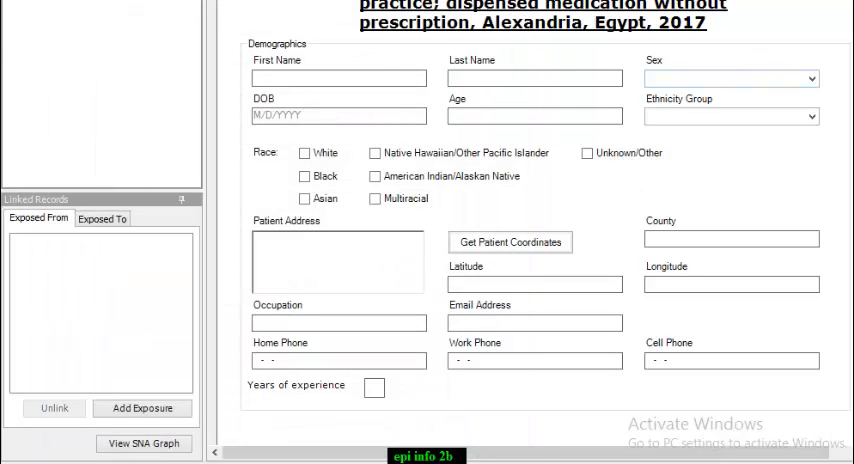